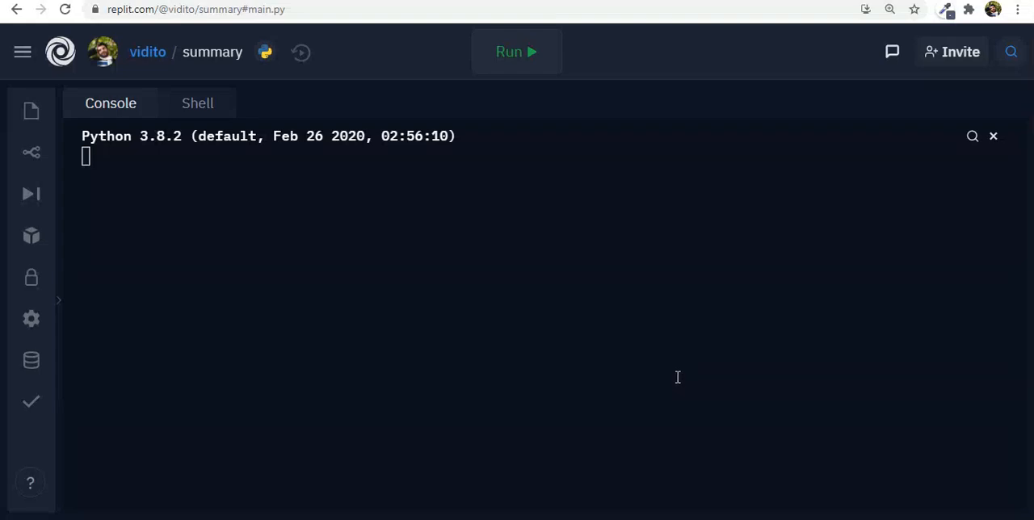
Highlight the Newspaper3k title and the intro sentence about requests and lxml, then view 'A Glance'
{"action": "left_click", "coordinate": [194, 10]}
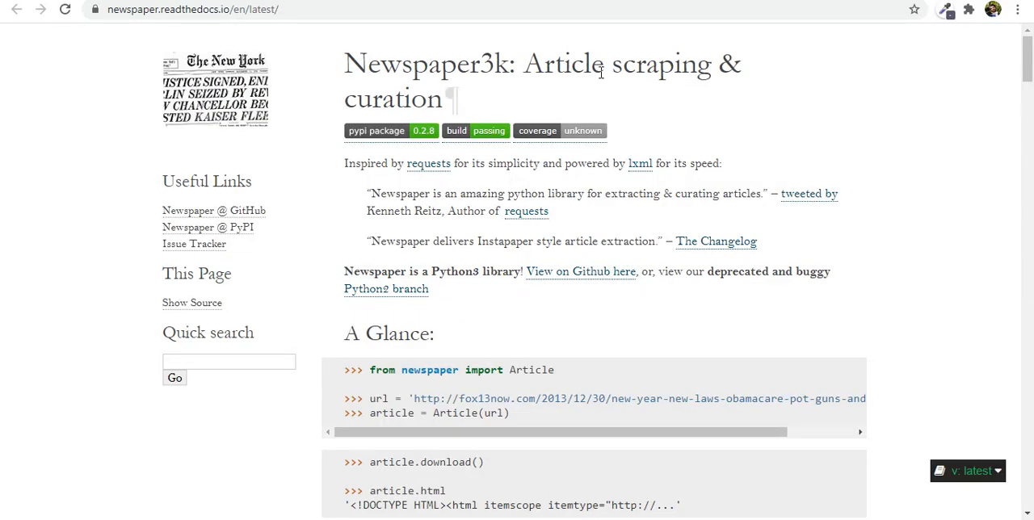
{"action": "mouse_move", "coordinate": [472, 145]}
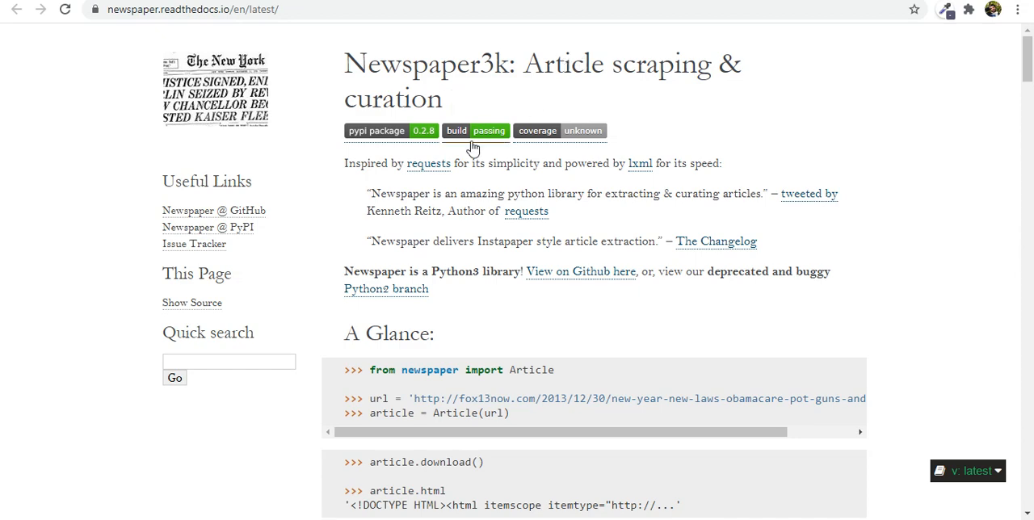
{"action": "double_click", "coordinate": [485, 64]}
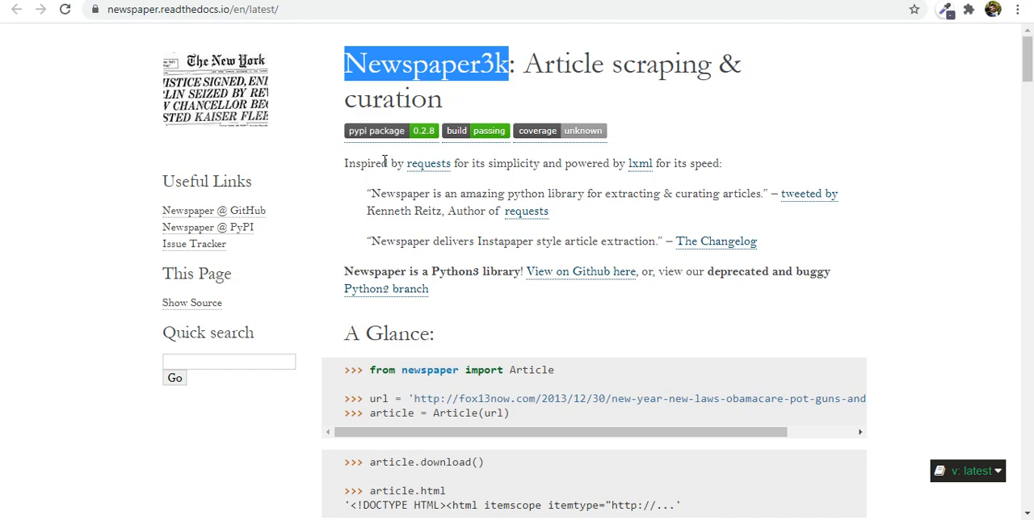
{"action": "left_click", "coordinate": [356, 163]}
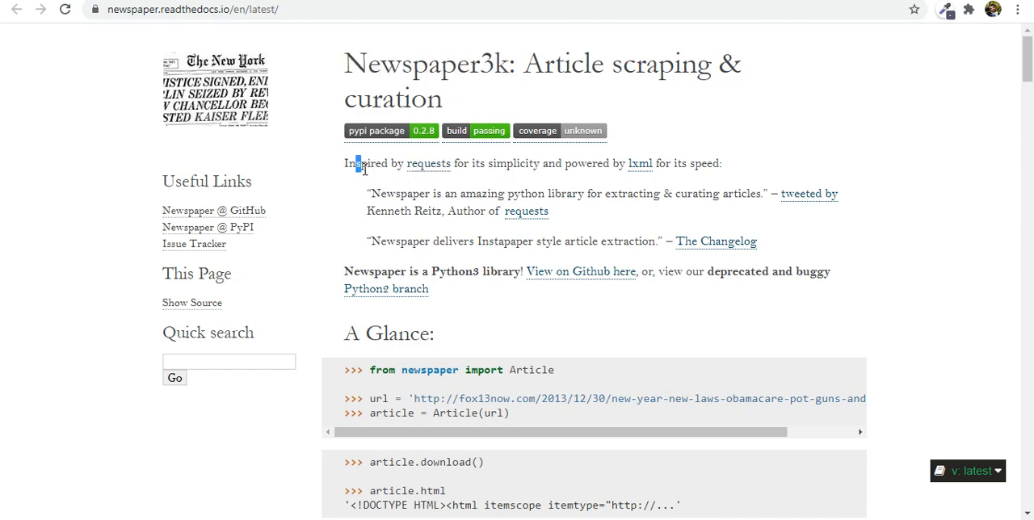
{"action": "left_click_drag", "start_coordinate": [355, 164], "coordinate": [482, 163]}
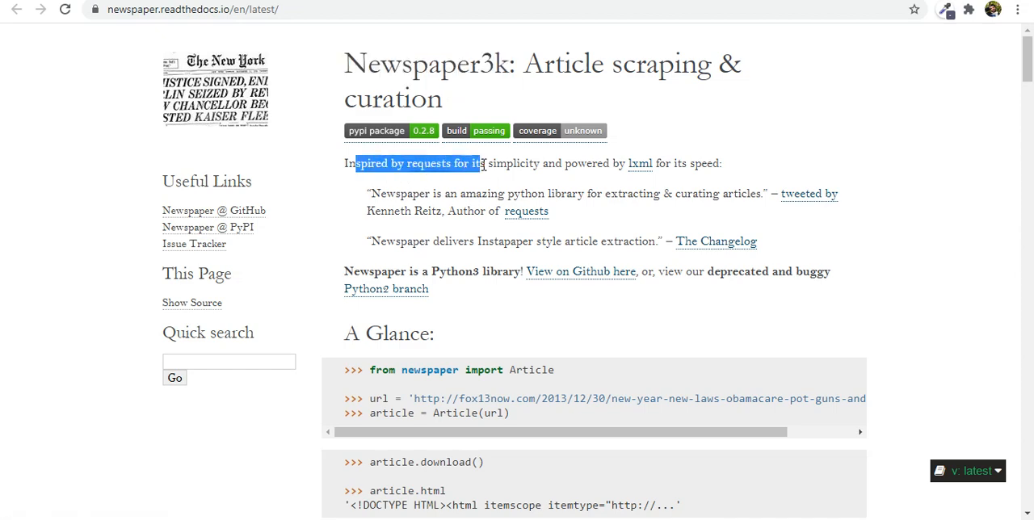
{"action": "left_click_drag", "start_coordinate": [479, 163], "coordinate": [682, 163]}
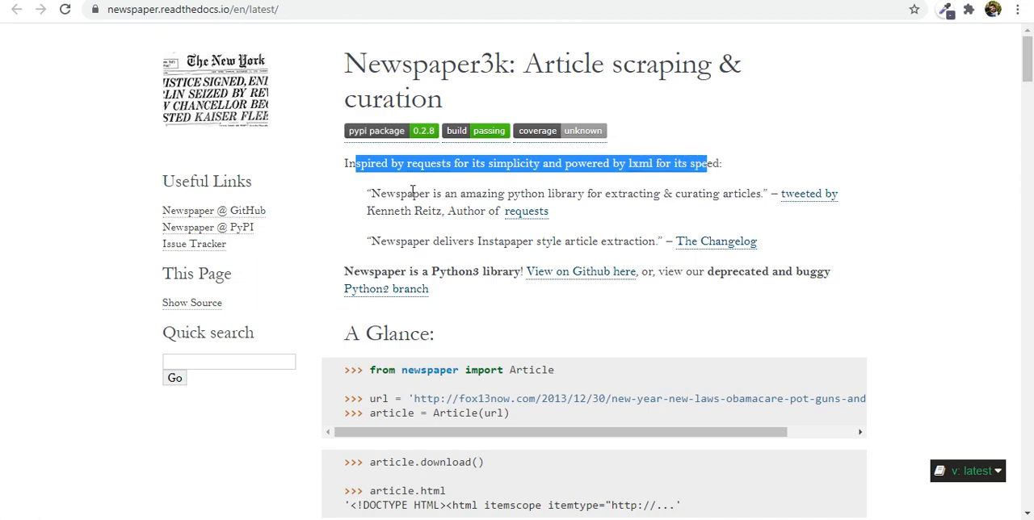
{"action": "mouse_move", "coordinate": [595, 217]}
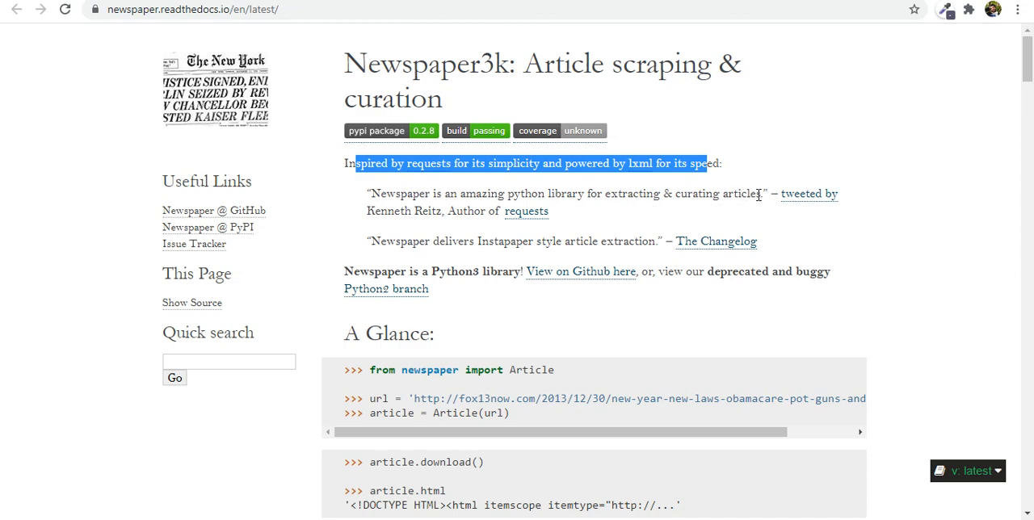
{"action": "scroll", "scroll_direction": "down", "scroll_amount": 3}
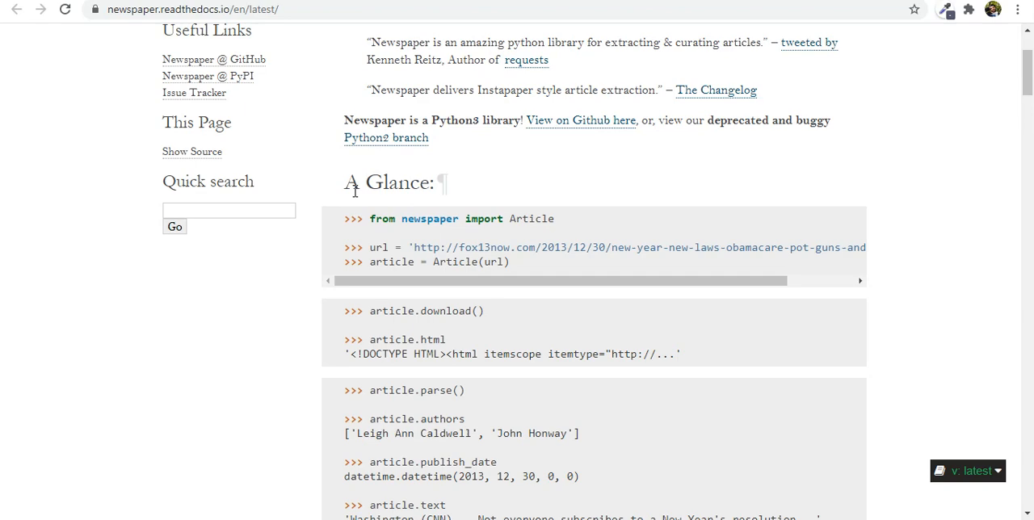
{"action": "scroll", "scroll_direction": "down", "scroll_amount": 3}
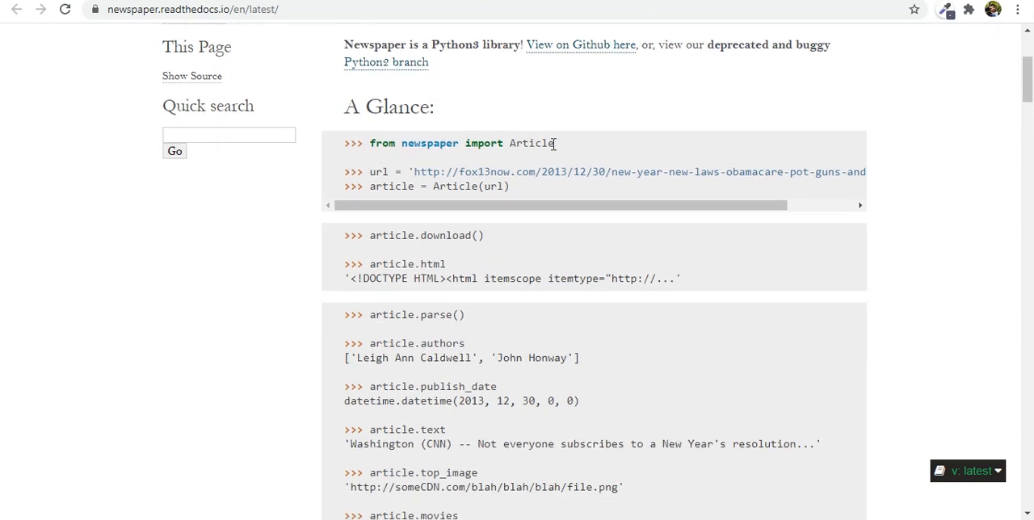
{"action": "scroll", "scroll_direction": "down", "scroll_amount": 3}
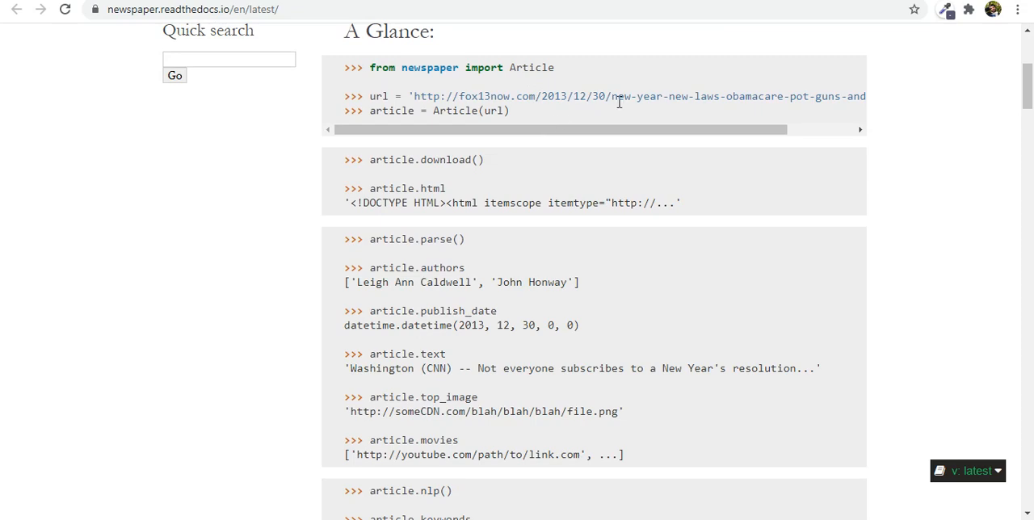
{"action": "left_click_drag", "start_coordinate": [369, 96], "coordinate": [417, 110]}
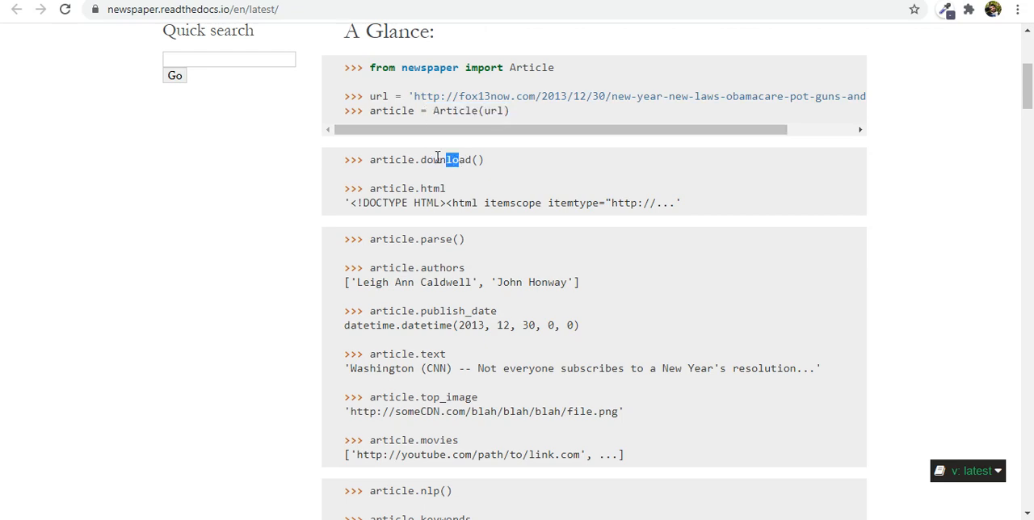
{"action": "scroll", "scroll_direction": "down", "scroll_amount": 3}
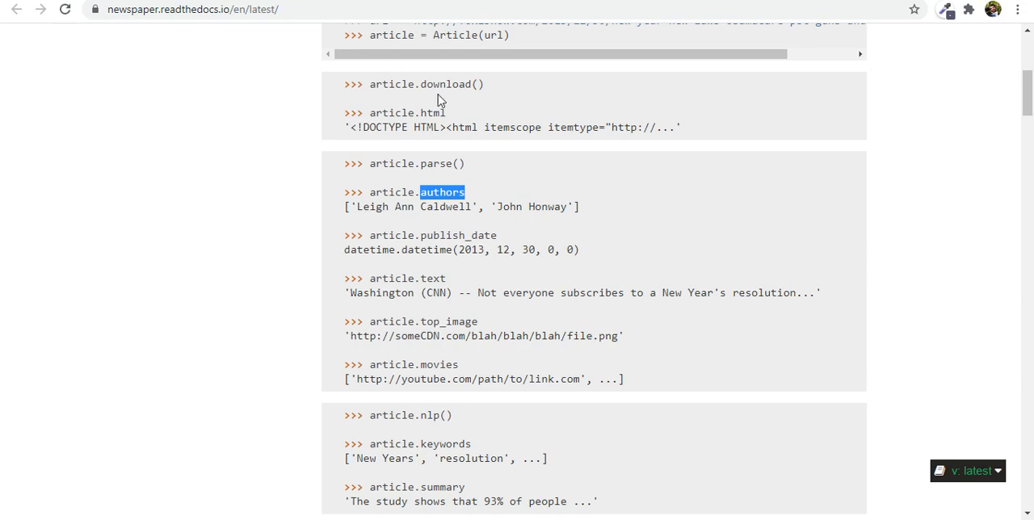
{"action": "scroll", "scroll_direction": "down", "scroll_amount": 3}
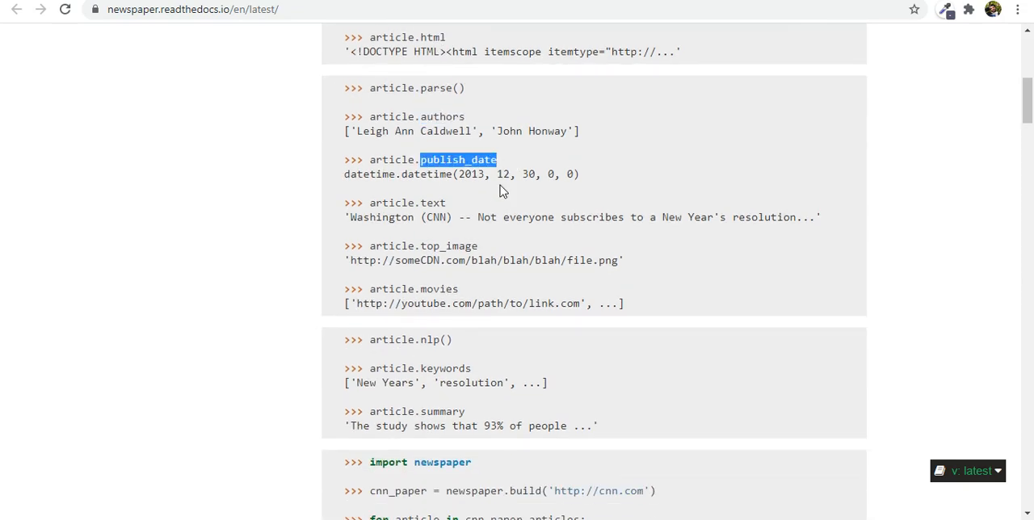
{"action": "scroll", "scroll_direction": "down", "scroll_amount": 3}
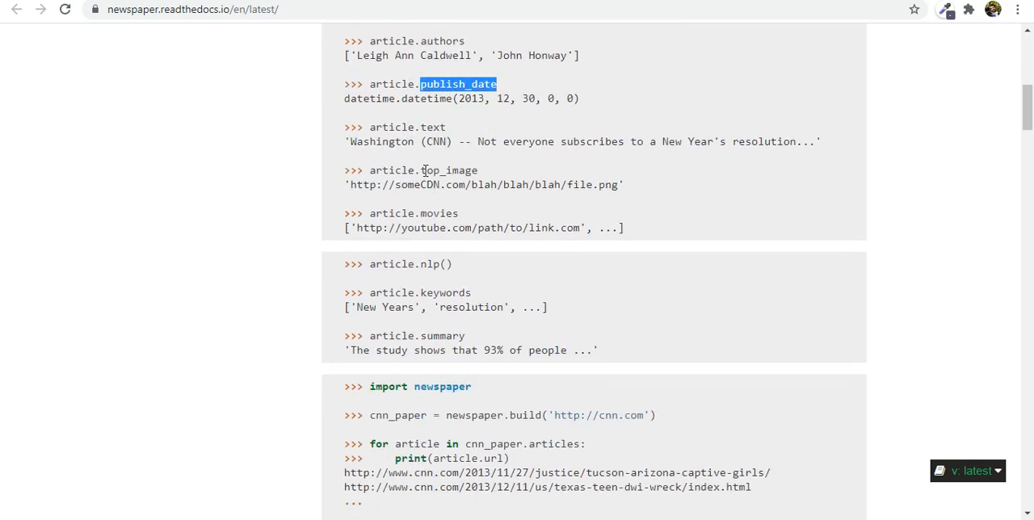
{"action": "scroll", "scroll_direction": "down", "scroll_amount": 3}
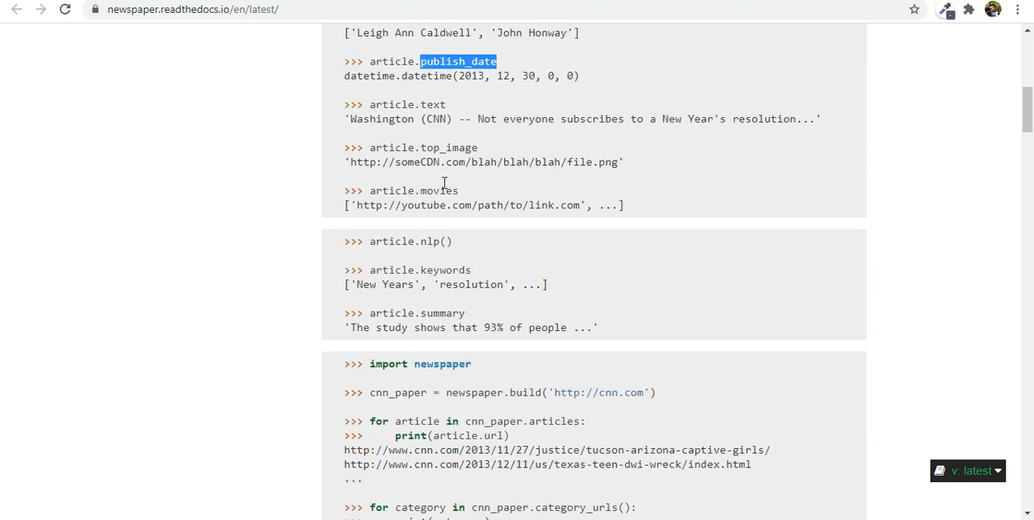
{"action": "scroll", "scroll_direction": "down", "scroll_amount": 3}
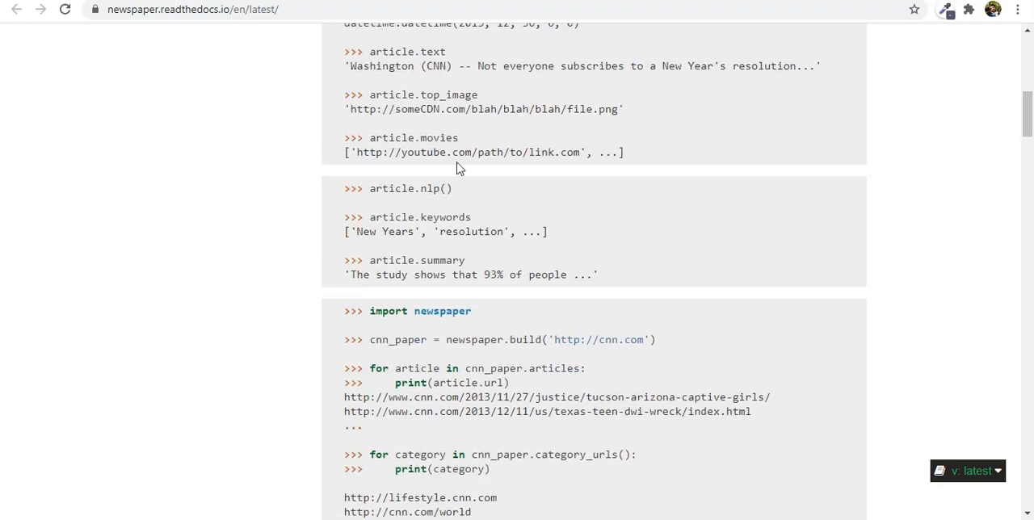
{"action": "mouse_move", "coordinate": [384, 181]}
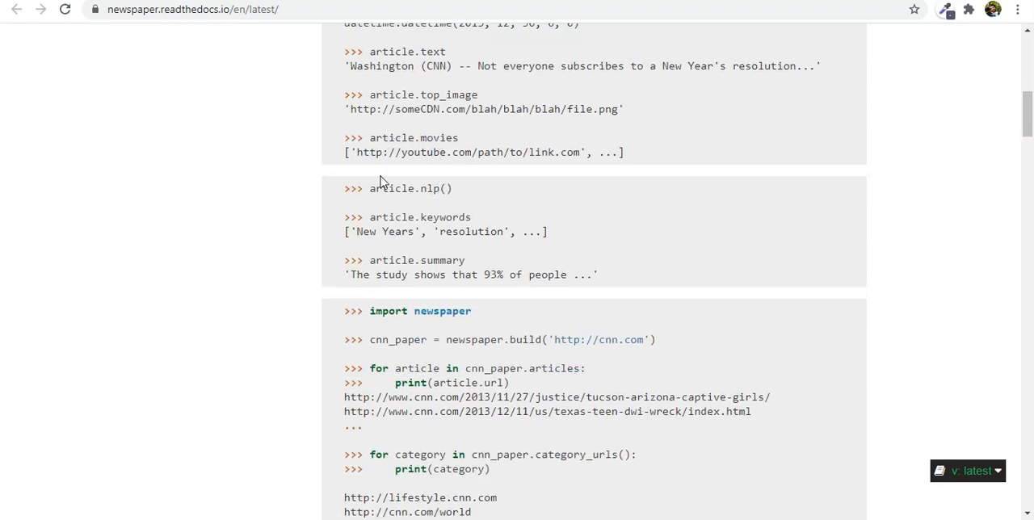
{"action": "scroll", "scroll_direction": "down", "scroll_amount": 3}
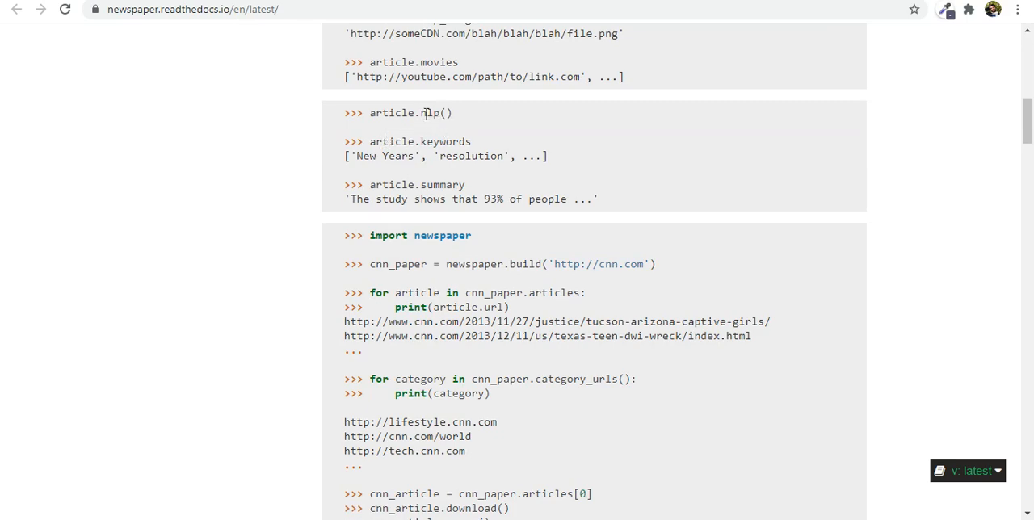
{"action": "mouse_move", "coordinate": [397, 152]}
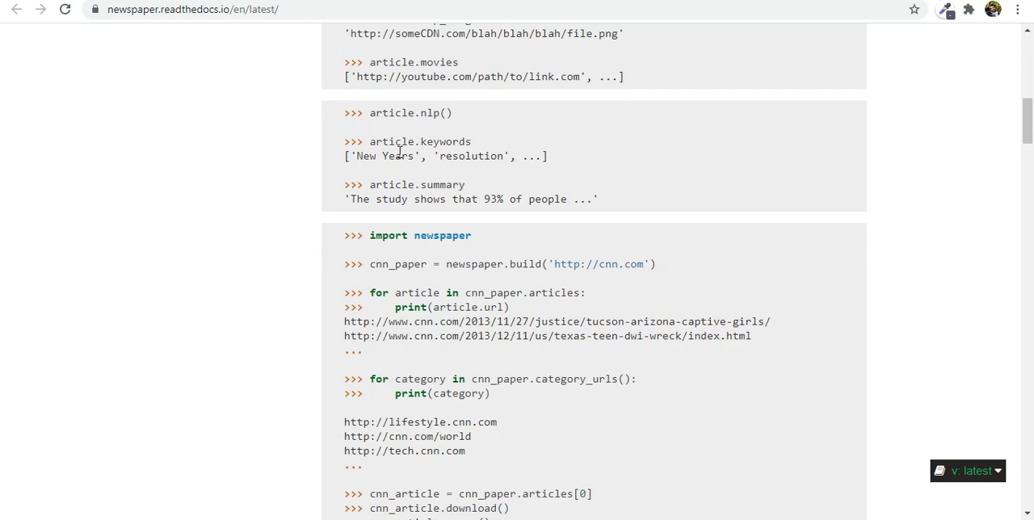
{"action": "mouse_move", "coordinate": [428, 110]}
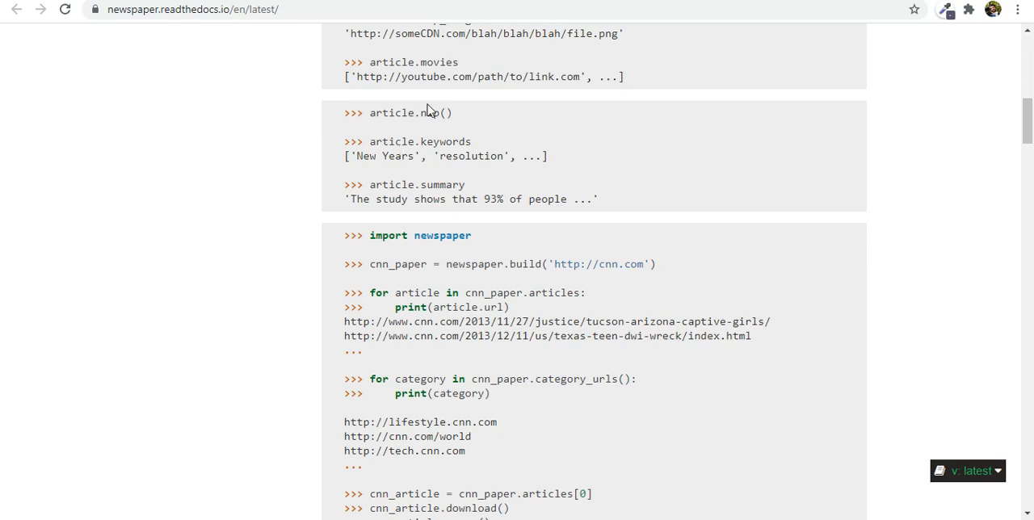
{"action": "double_click", "coordinate": [412, 113]}
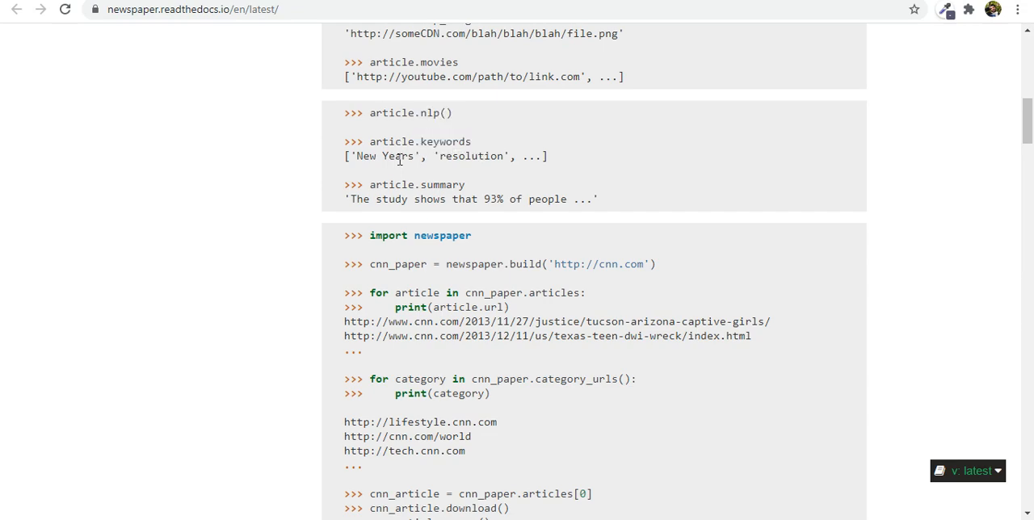
{"action": "mouse_move", "coordinate": [436, 176]}
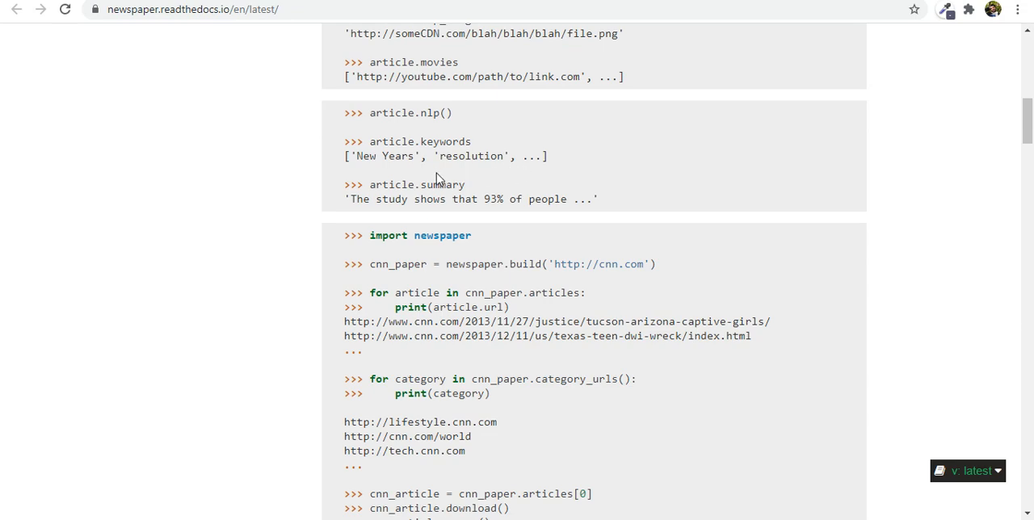
{"action": "mouse_move", "coordinate": [460, 204]}
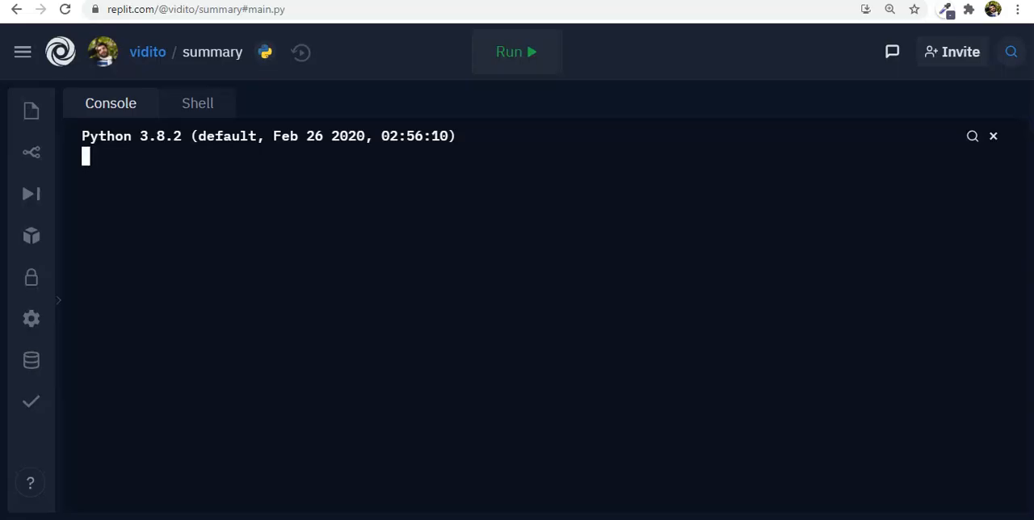
Run the summary script and focus the cleared console
{"action": "left_click", "coordinate": [515, 52]}
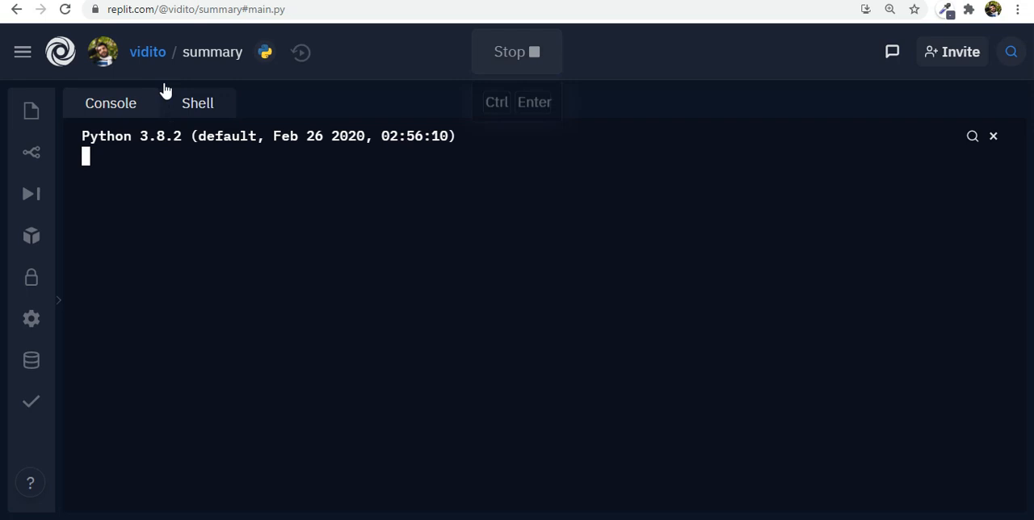
{"action": "left_click", "coordinate": [992, 136]}
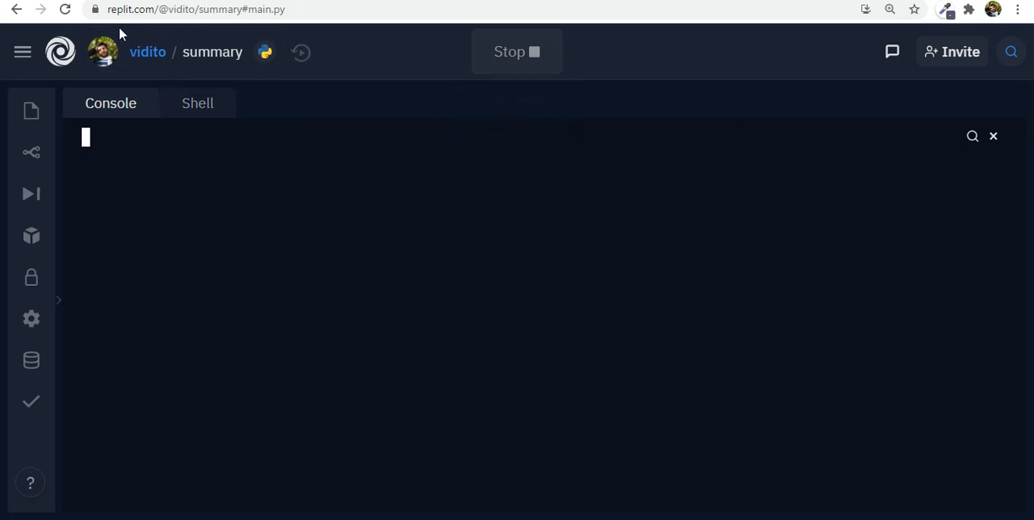
{"action": "mouse_move", "coordinate": [113, 25]}
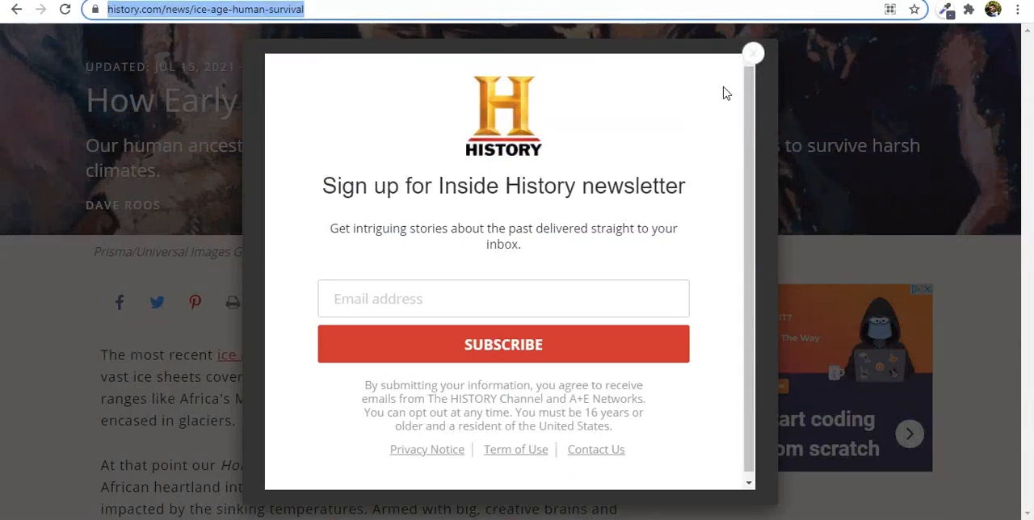
Dismiss the newsletter pop-up on the ice age survival article and scroll through it
{"action": "left_click", "coordinate": [753, 54]}
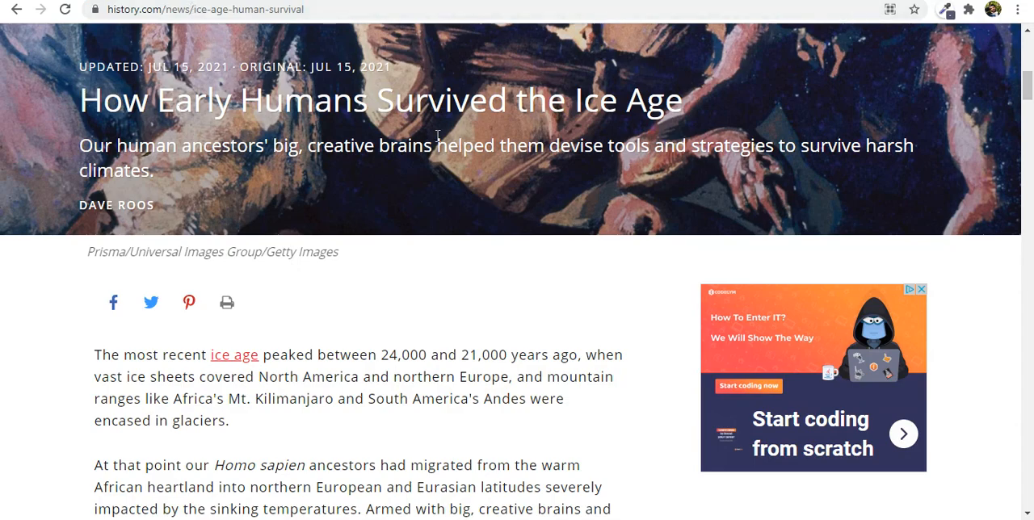
{"action": "scroll", "scroll_direction": "down", "scroll_amount": 3}
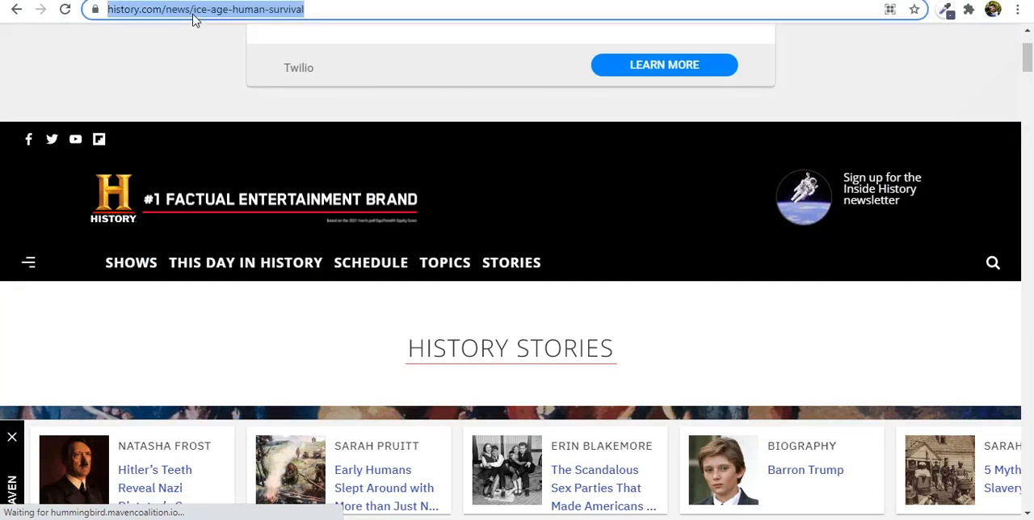
{"action": "mouse_move", "coordinate": [248, 123]}
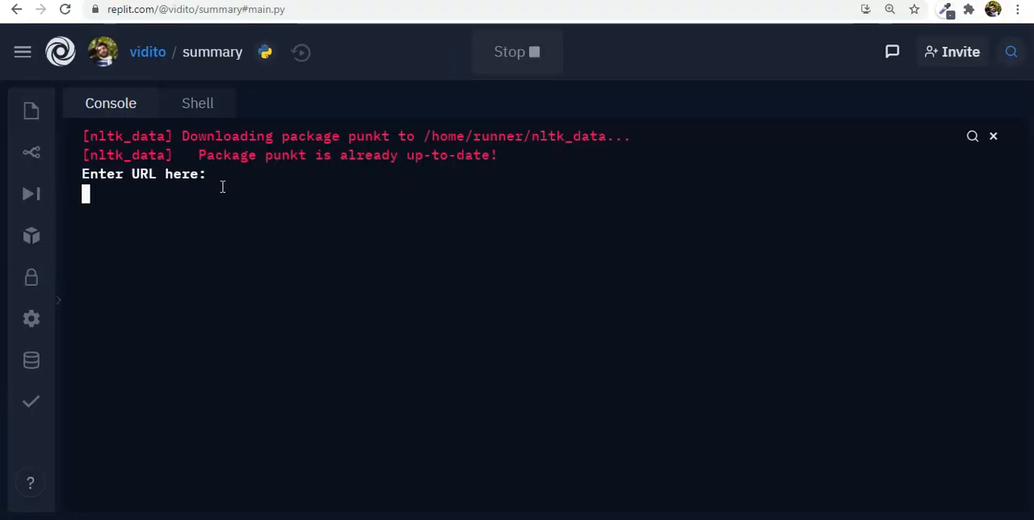
Paste the History.com ice-age article URL at the script's URL prompt
{"action": "right_click", "coordinate": [88, 194]}
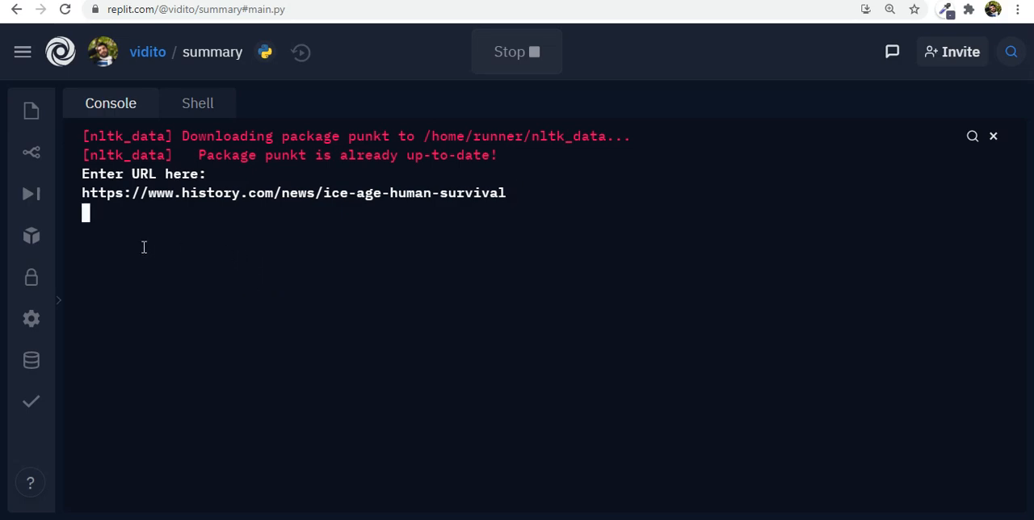
{"action": "mouse_move", "coordinate": [184, 265]}
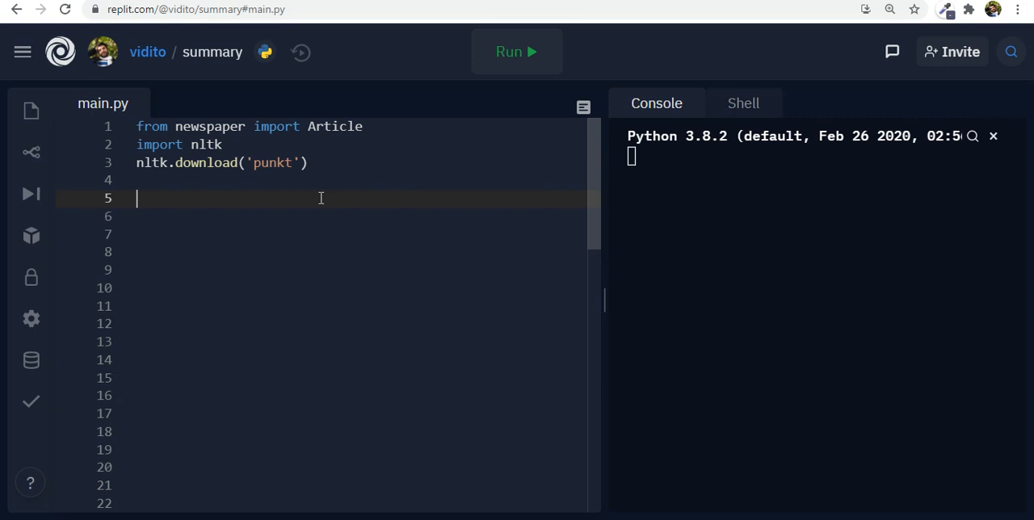
Add print('Enter URL here: ') and url = input('') lines, then rerun to show the prompt
{"action": "type", "text": "print('')"}
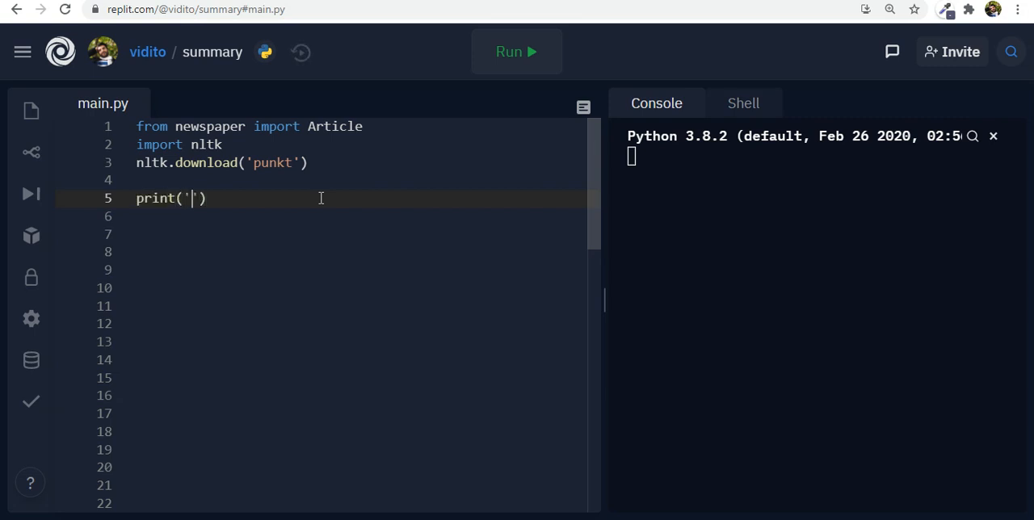
{"action": "type", "text": "Enter URL here:"}
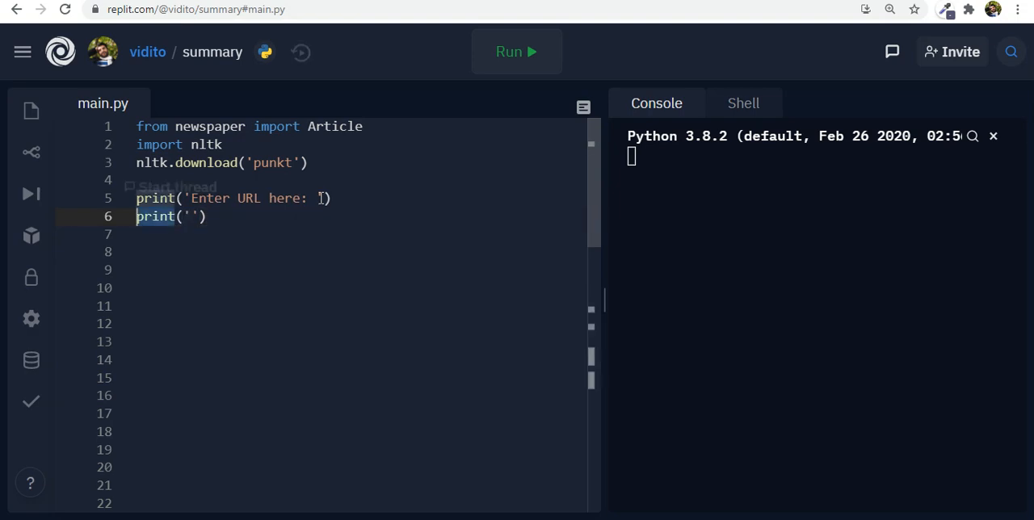
{"action": "type", "text": "input"}
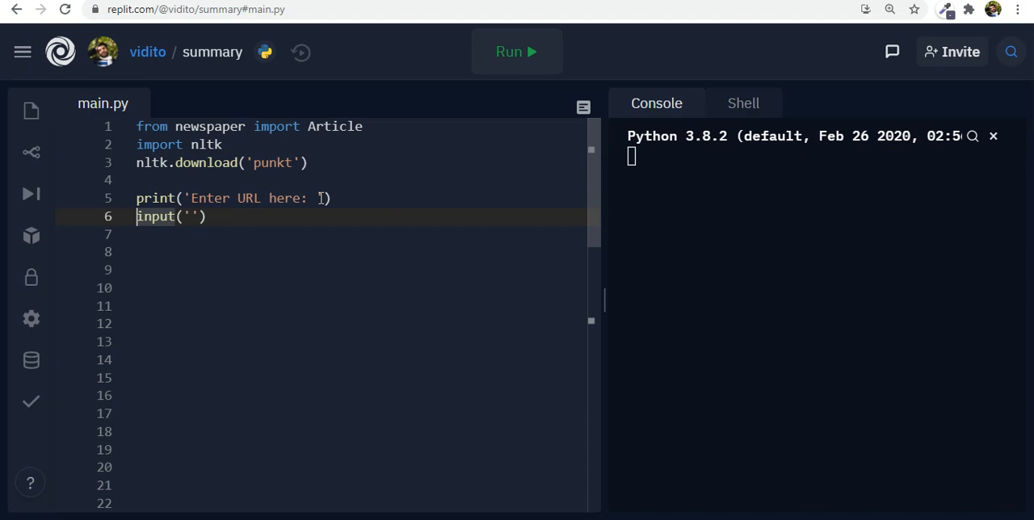
{"action": "type", "text": "url="}
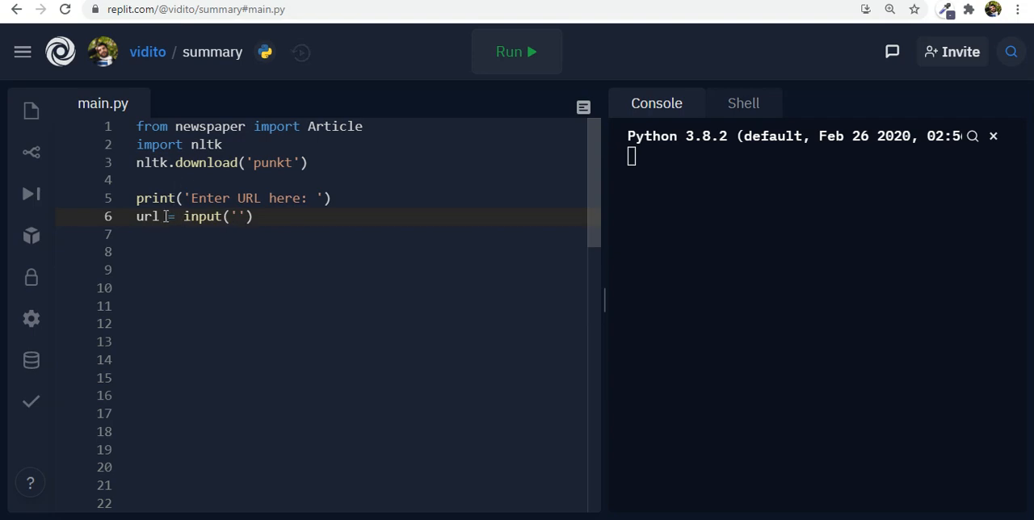
{"action": "left_click", "coordinate": [516, 52]}
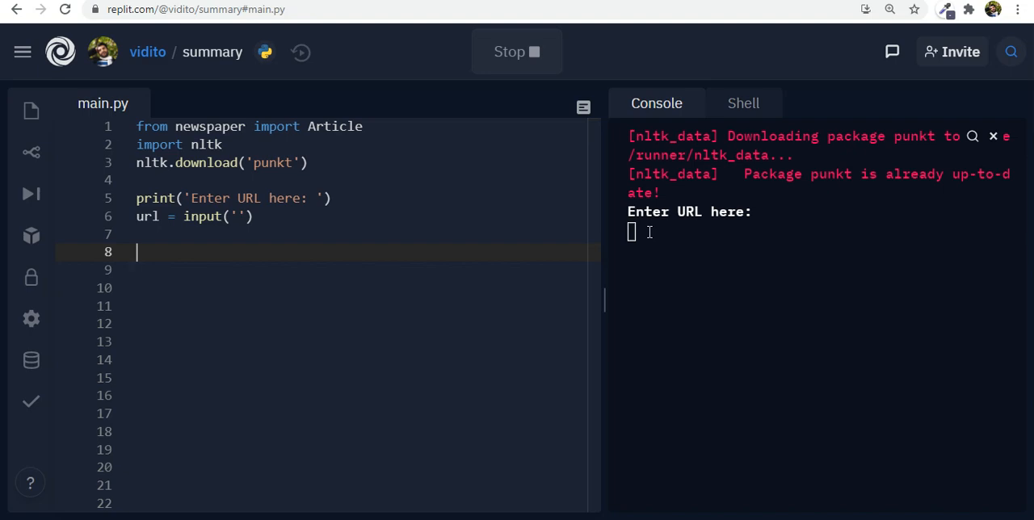
Add article = Article(url) to build an Article from the entered address
{"action": "type", "text": "ar"}
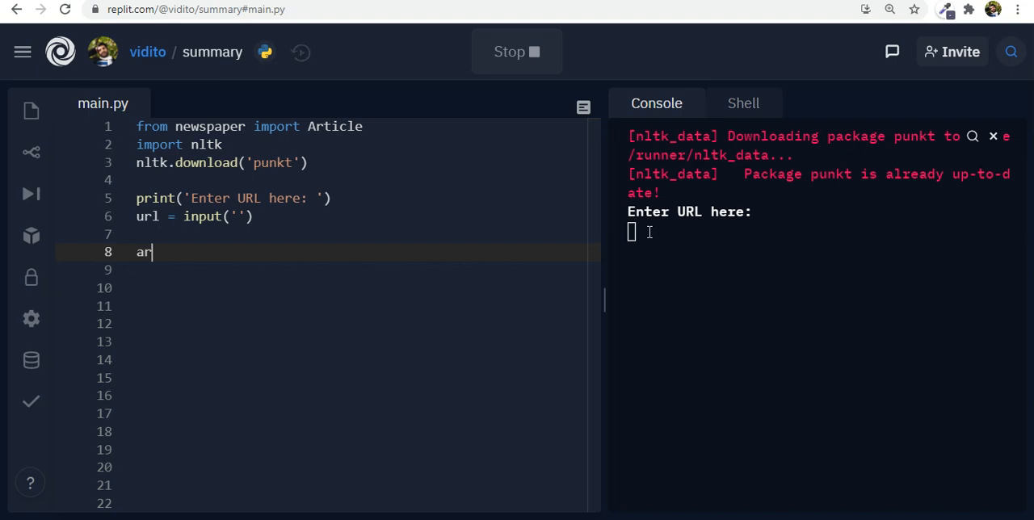
{"action": "type", "text": "ticle"}
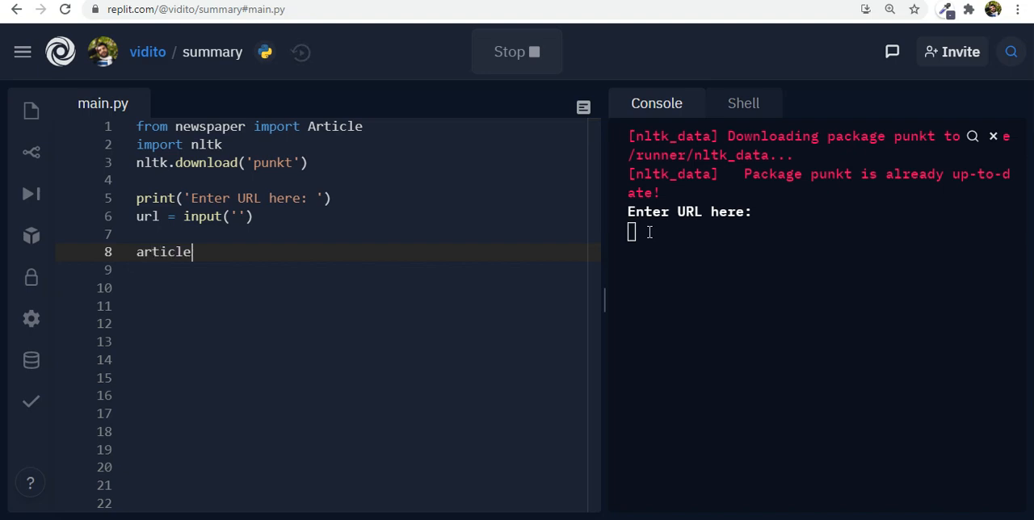
{"action": "type", "text": "= A"}
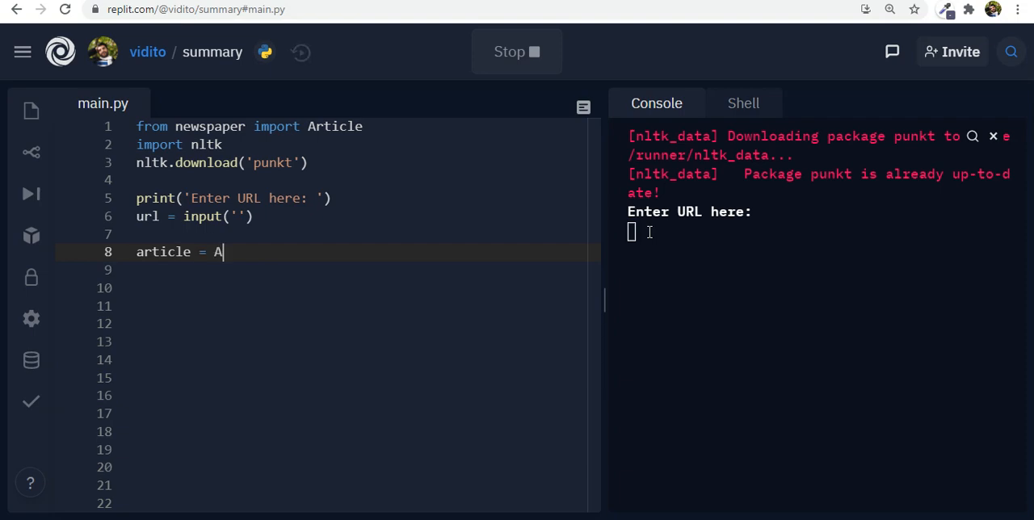
{"action": "type", "text": "rticle()"}
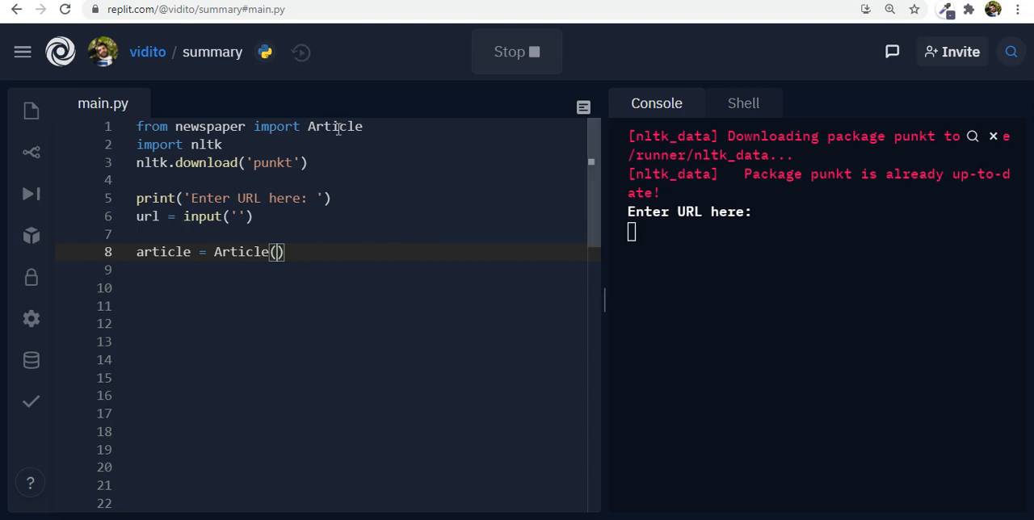
{"action": "type", "text": "url"}
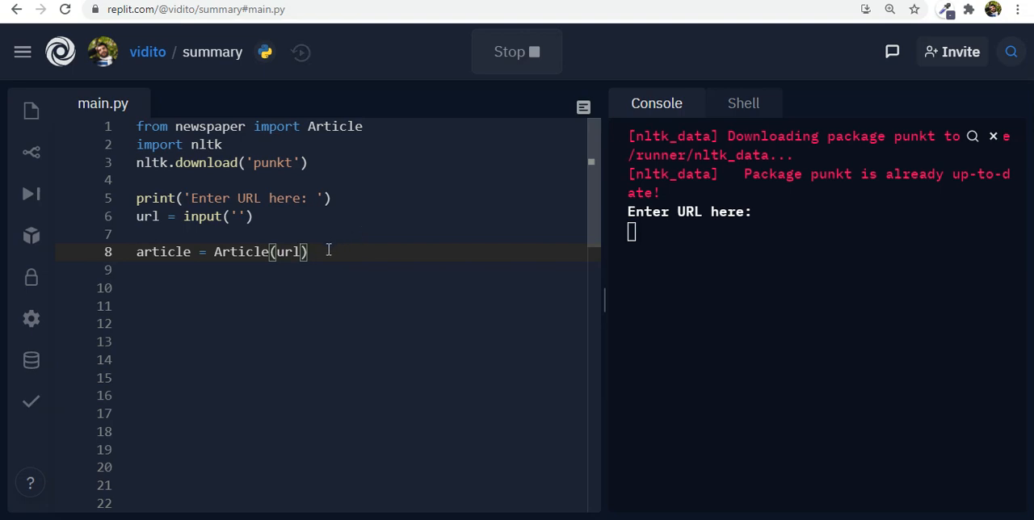
{"action": "double_click", "coordinate": [163, 252]}
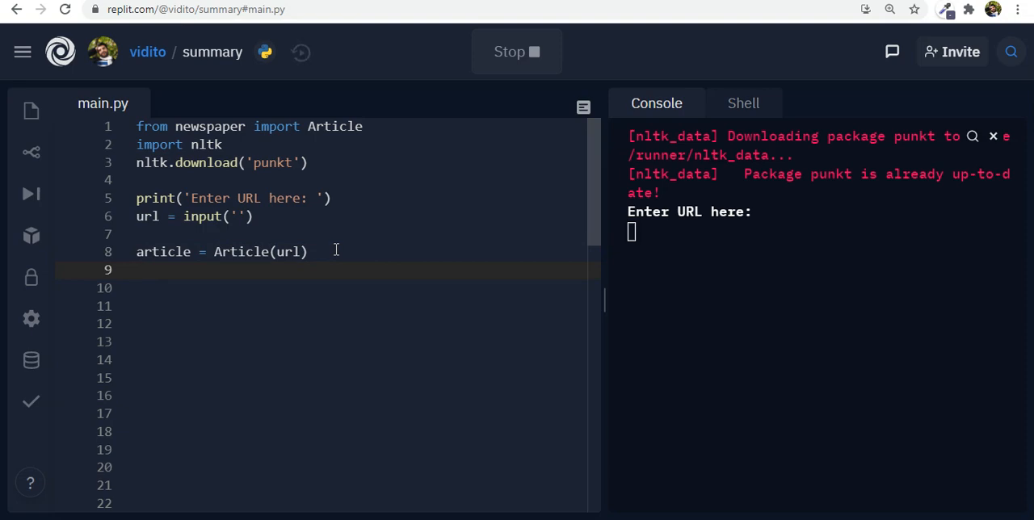
Add article.download() and article.parse(), and begin the author assignment line
{"action": "type", "text": "art"}
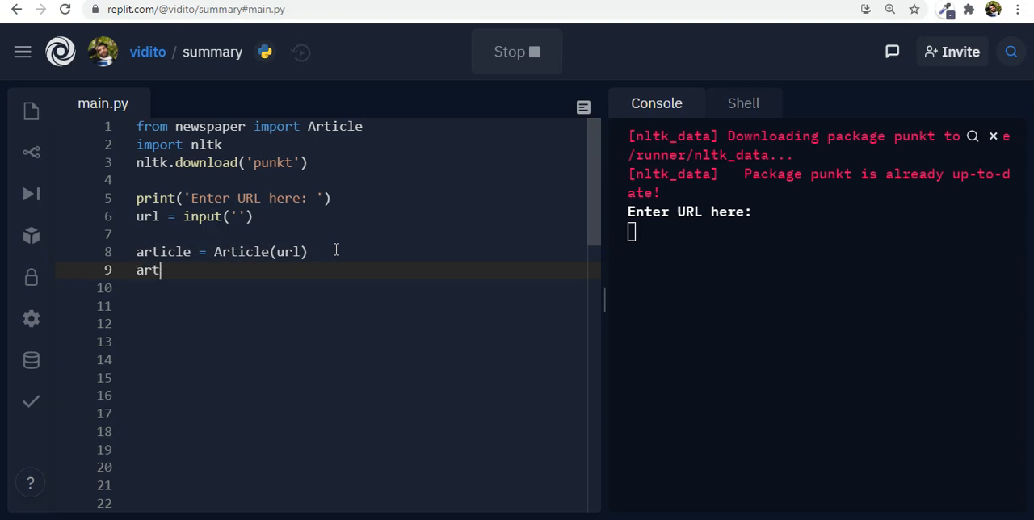
{"action": "type", "text": "icle.do"}
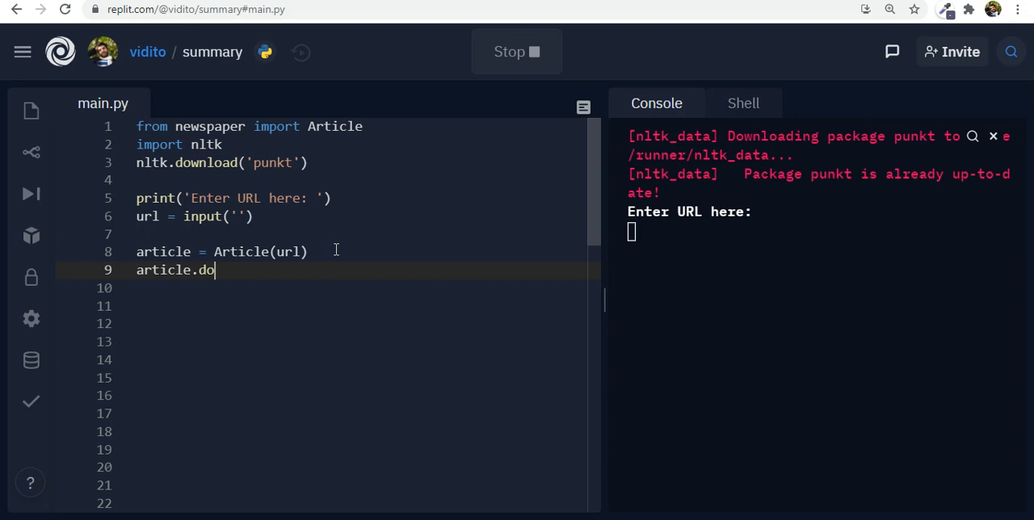
{"action": "type", "text": "wnload()"}
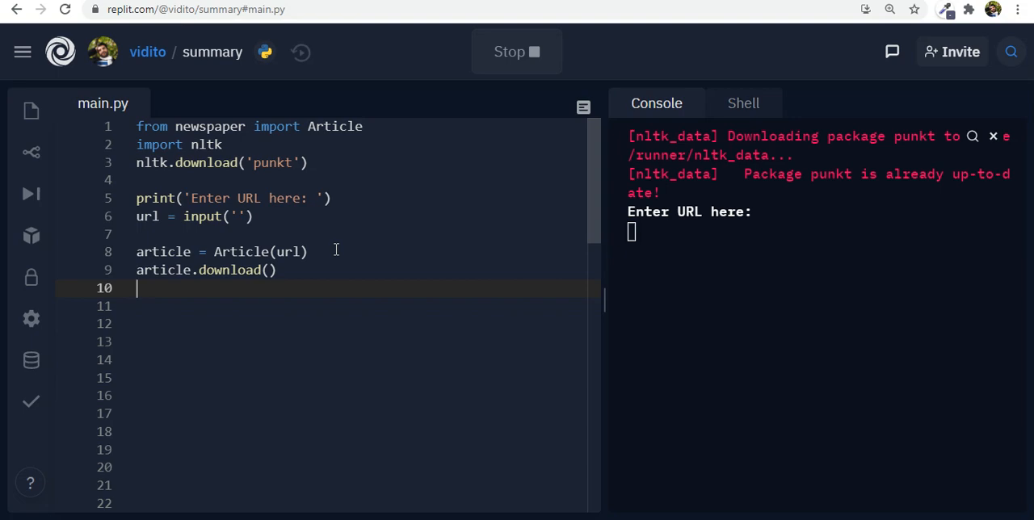
{"action": "type", "text": "articl"}
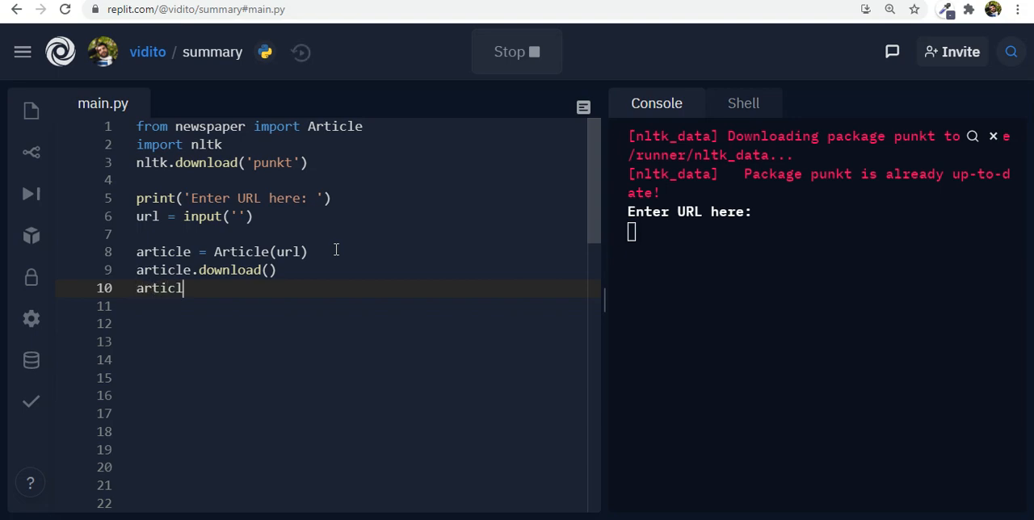
{"action": "type", "text": "e.parse()"}
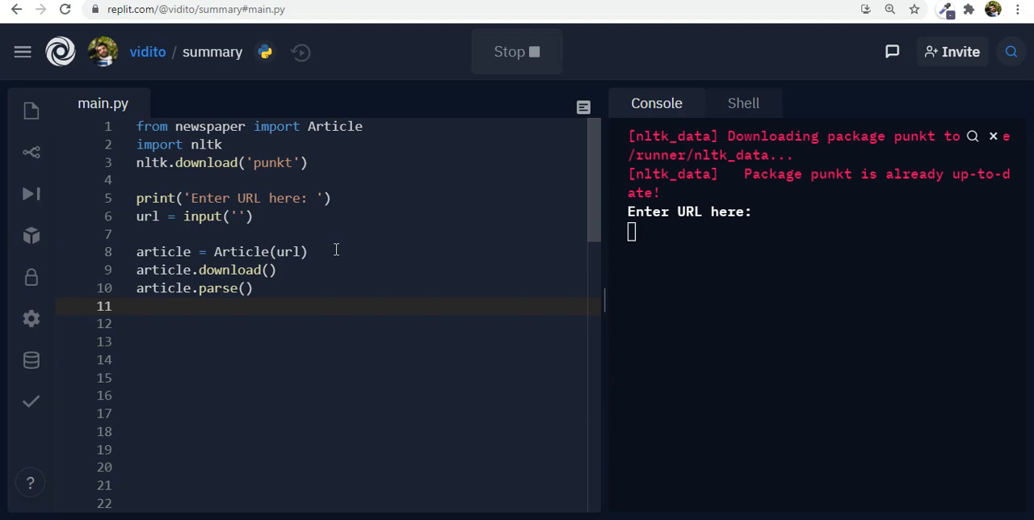
{"action": "type", "text": "author ="}
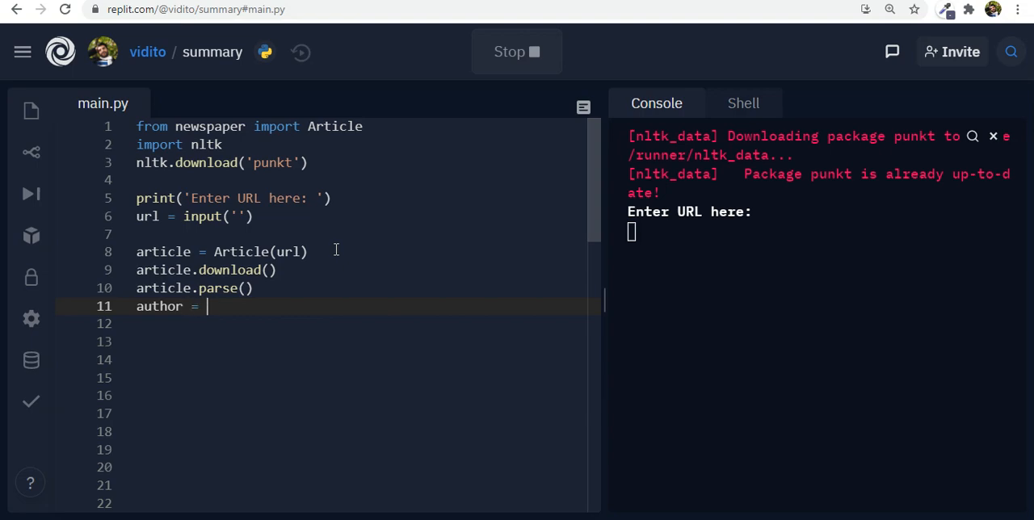
Complete author = article.authors, correcting the attribute name to authors
{"action": "type", "text": "art"}
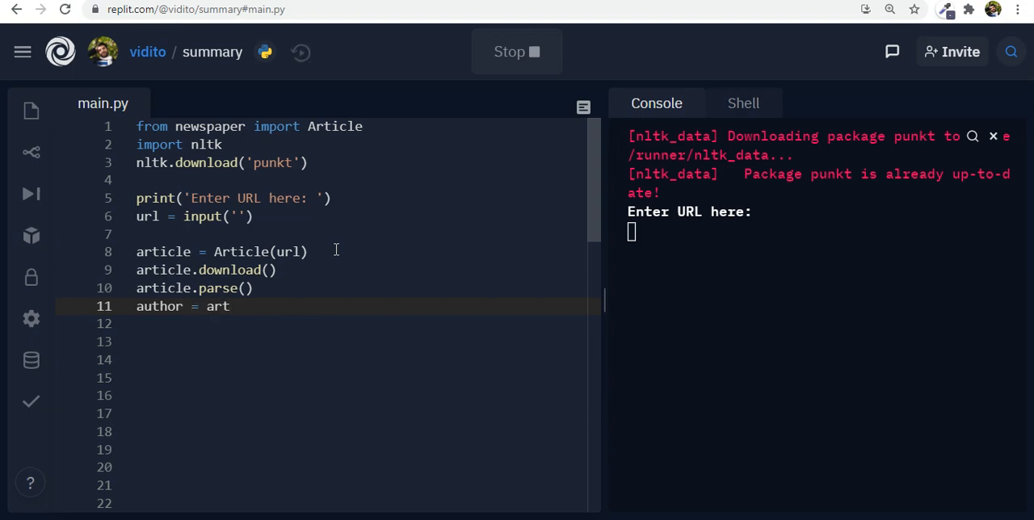
{"action": "type", "text": "icle"}
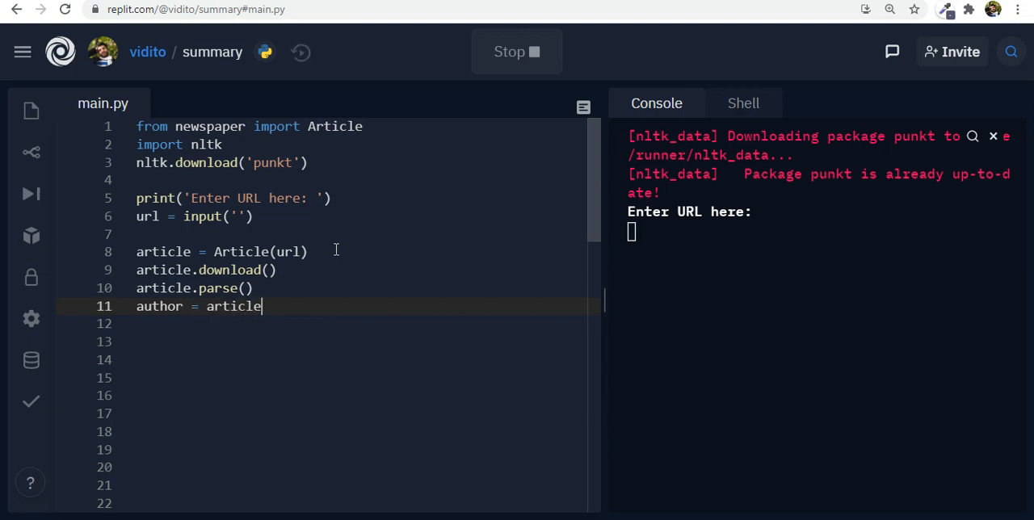
{"action": "type", "text": ".auth"}
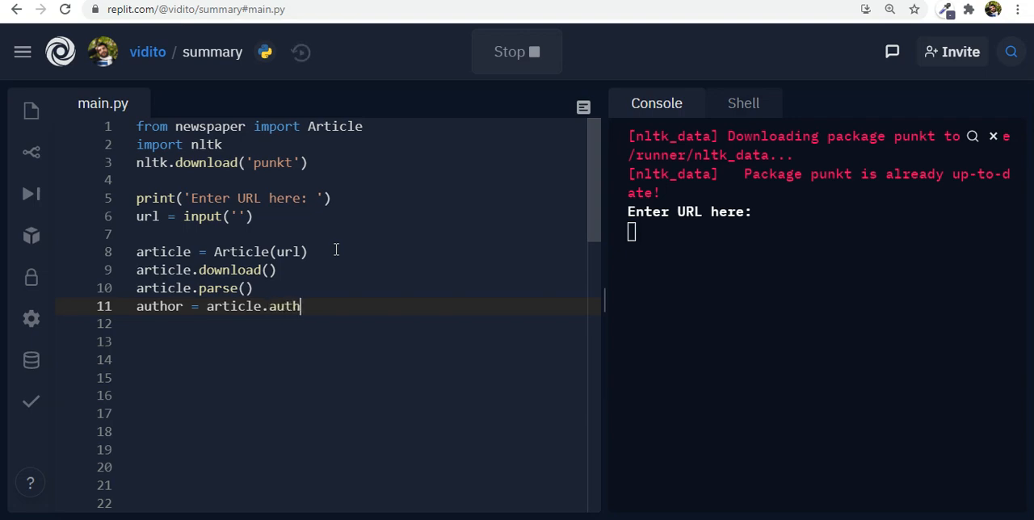
{"action": "type", "text": "or"}
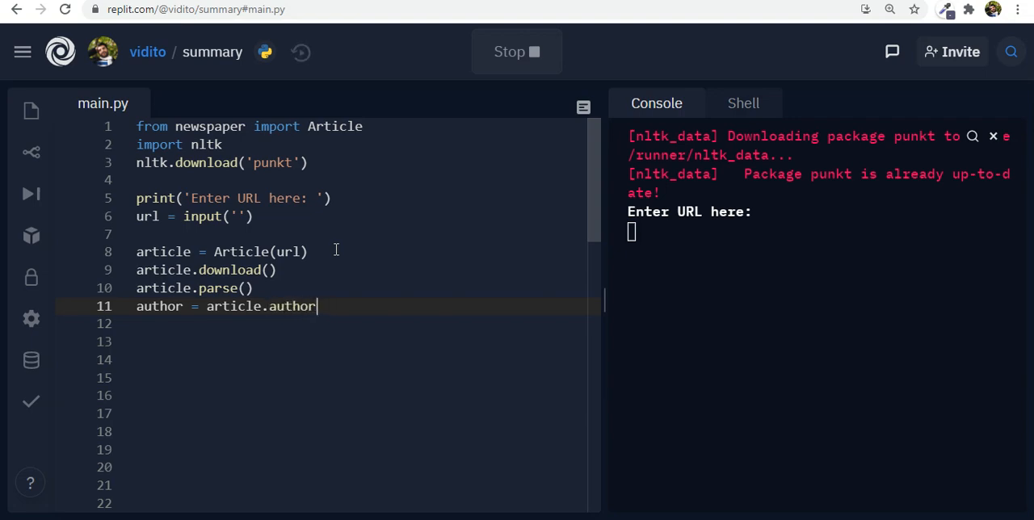
{"action": "double_click", "coordinate": [288, 307]}
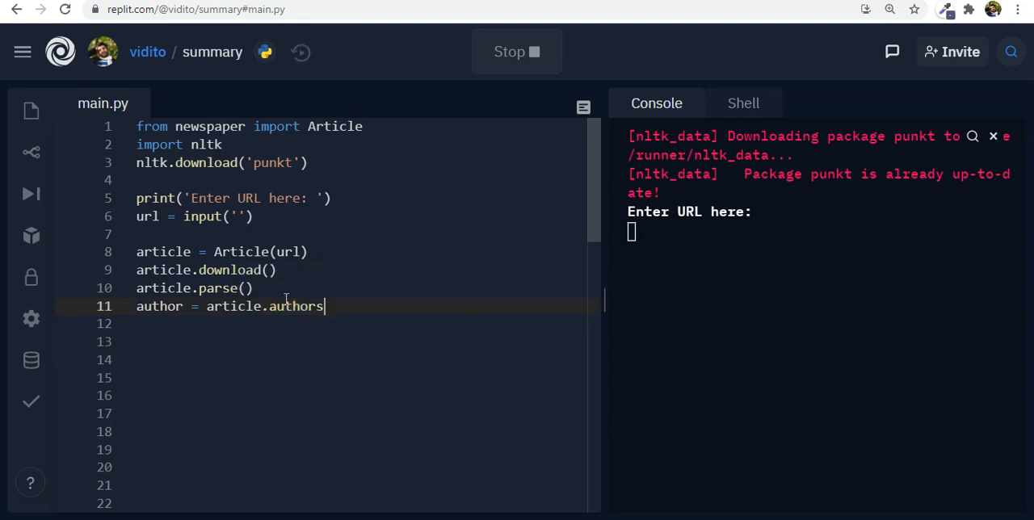
{"action": "double_click", "coordinate": [236, 307]}
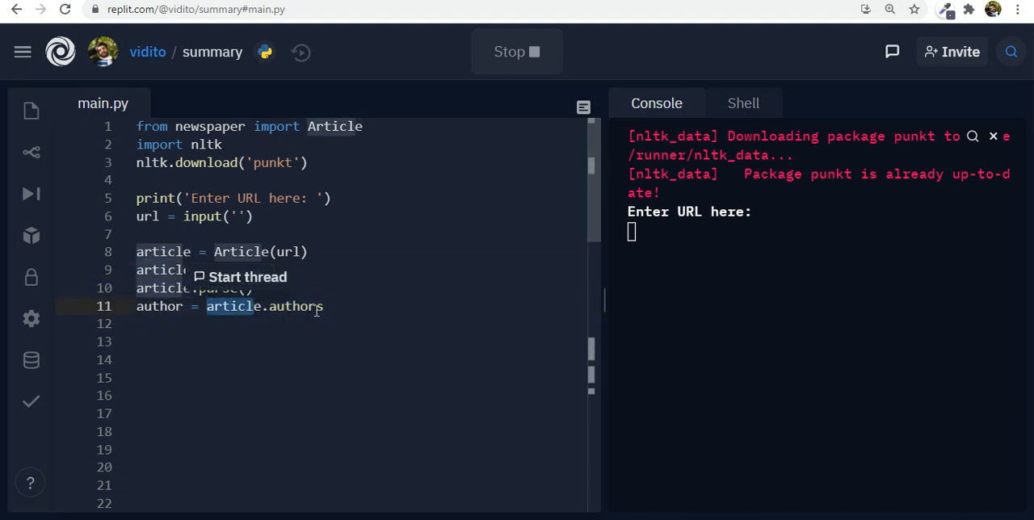
{"action": "double_click", "coordinate": [158, 307]}
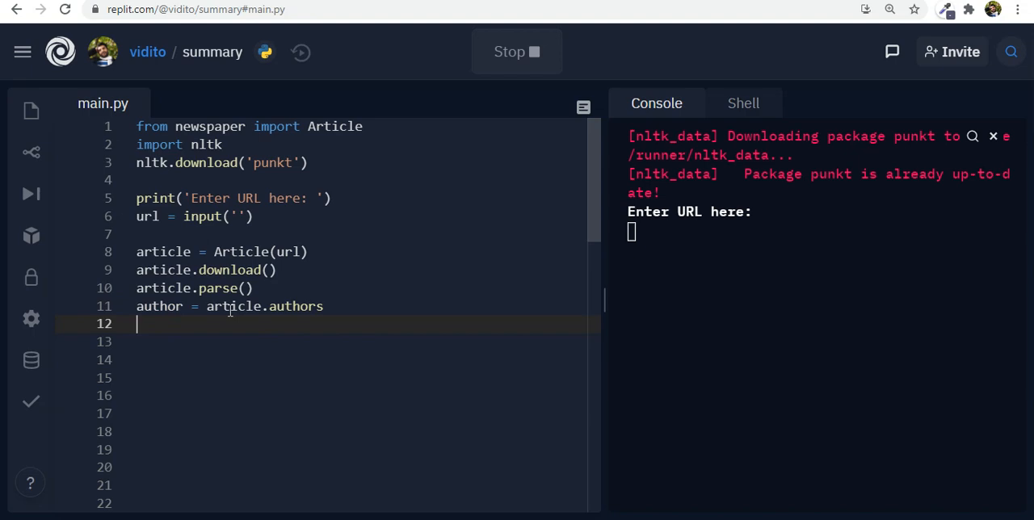
{"action": "double_click", "coordinate": [159, 307]}
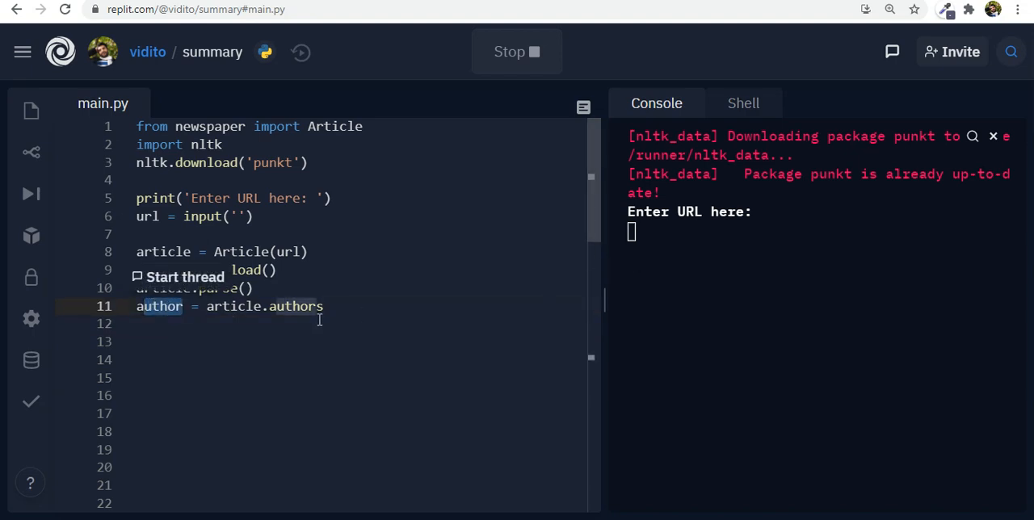
Add print(author) and run the script to reach the URL prompt
{"action": "type", "text": "print(author"}
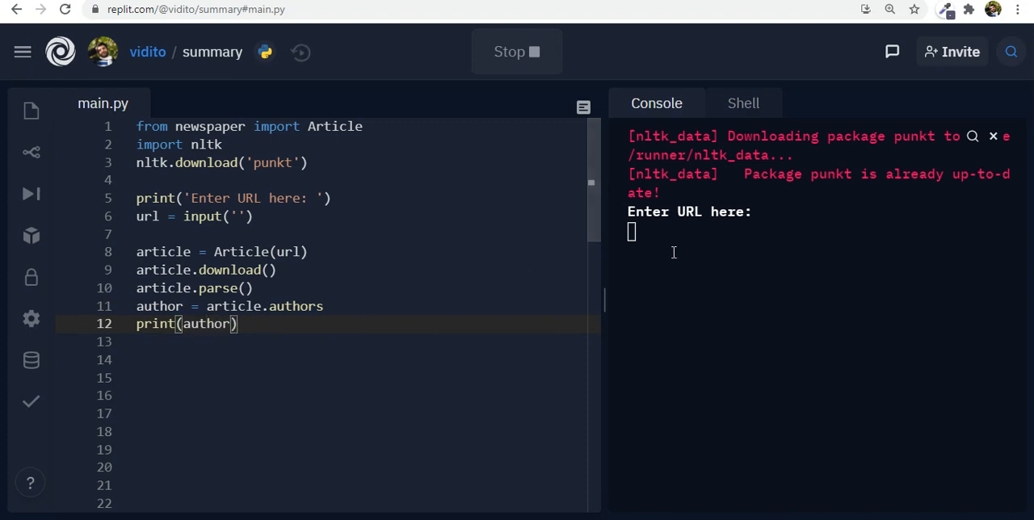
{"action": "left_click", "coordinate": [518, 52]}
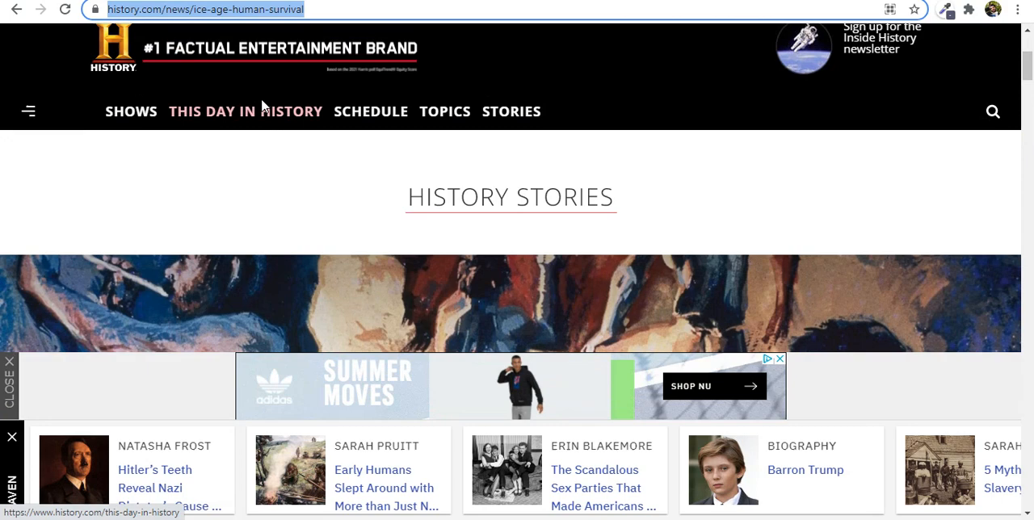
Copy the ice-age article's web address from the address bar
{"action": "right_click", "coordinate": [207, 10]}
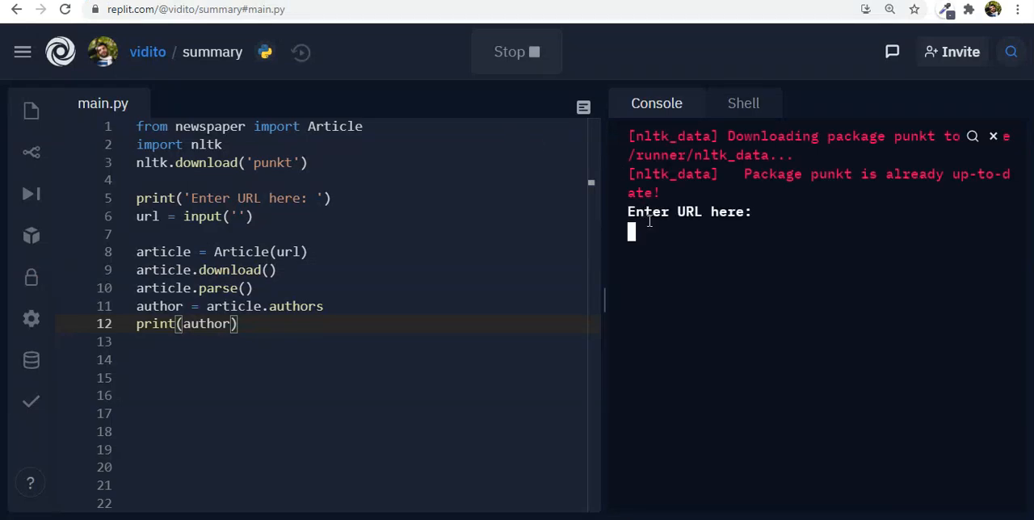
Paste the article URL so ['Dave Roos'] prints, then add a blank line after the author assignment
{"action": "right_click", "coordinate": [648, 229]}
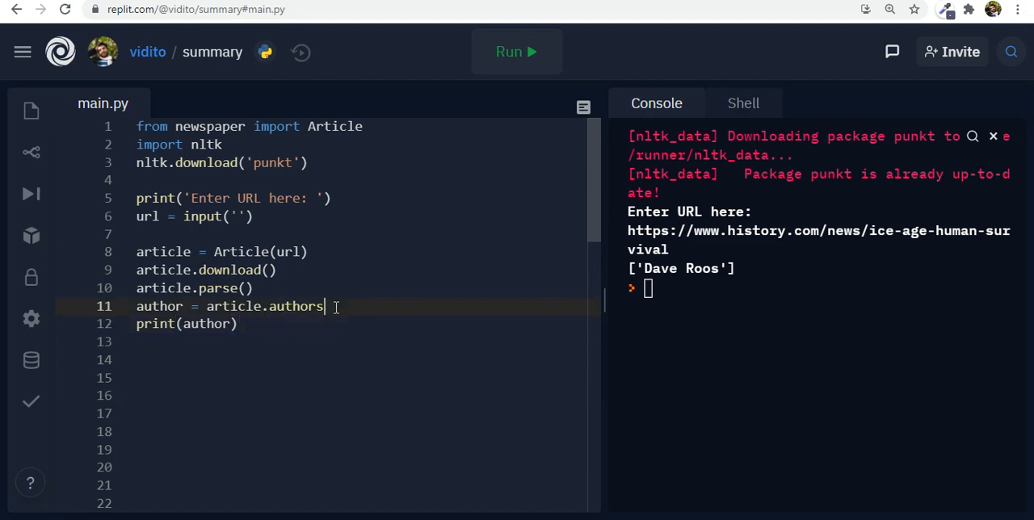
{"action": "key", "text": "Enter"}
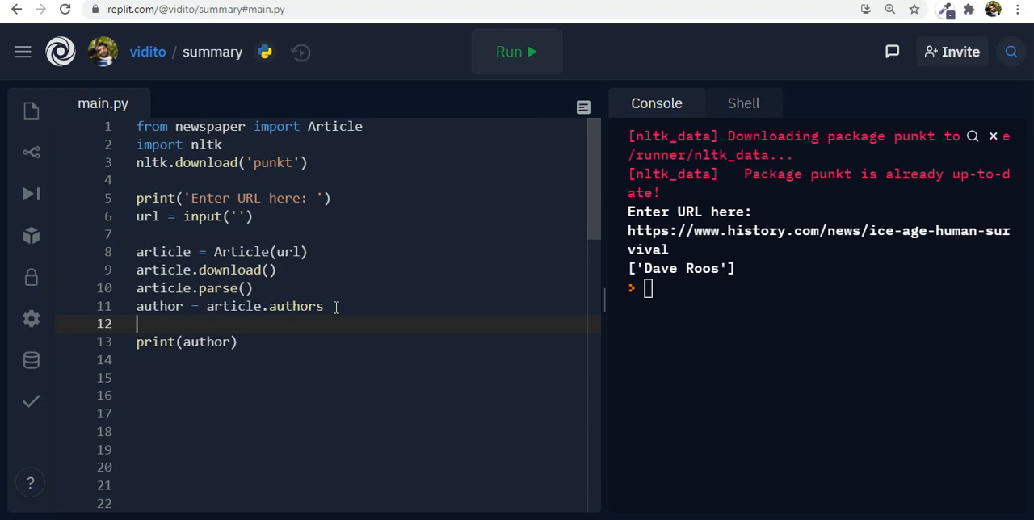
Add pub = article.publish_date, print(author, pub), and rerun the script
{"action": "type", "text": "pub ="}
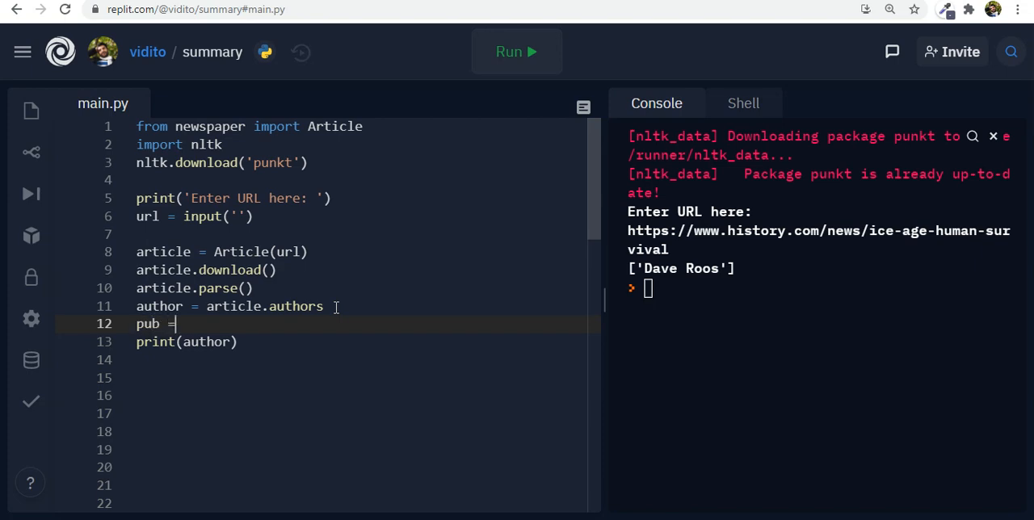
{"action": "type", "text": "a"}
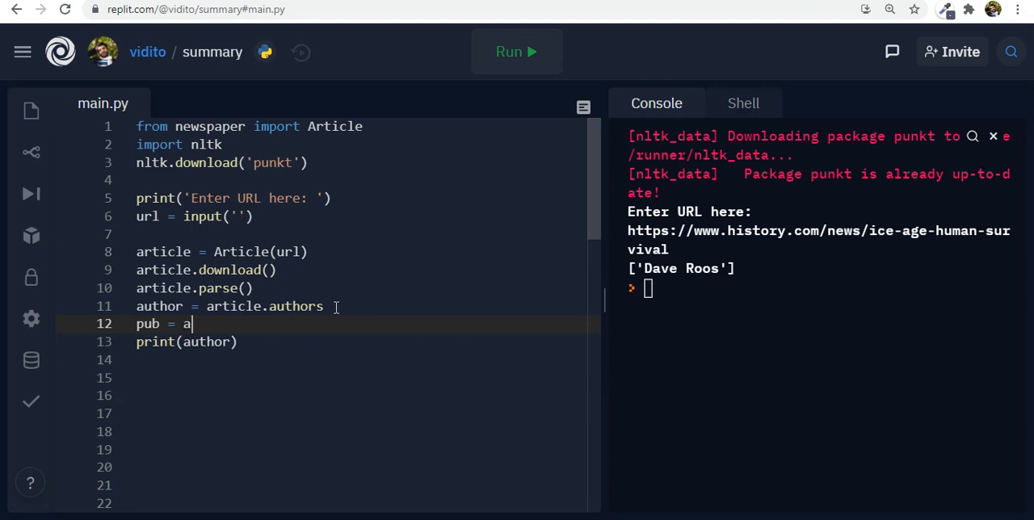
{"action": "type", "text": "rticle.p"}
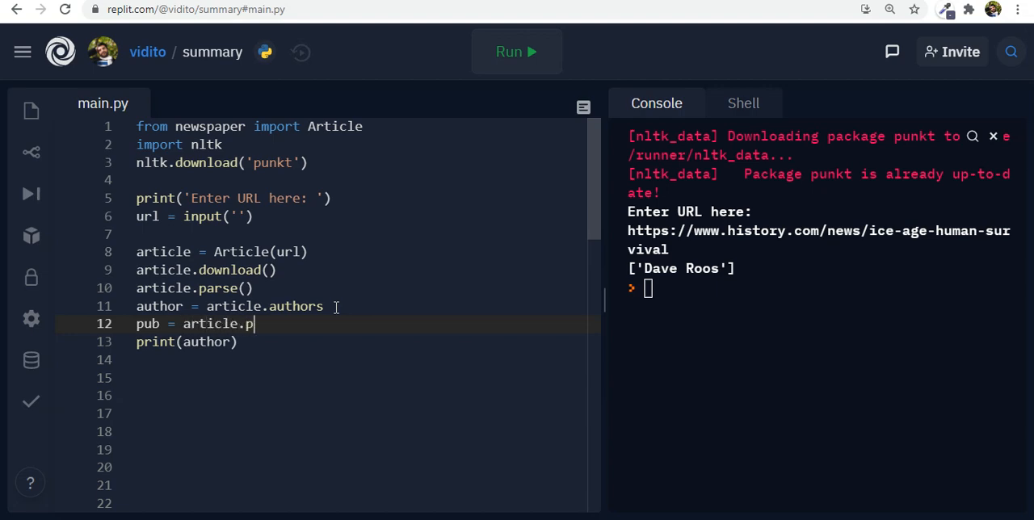
{"action": "type", "text": "ublish_"}
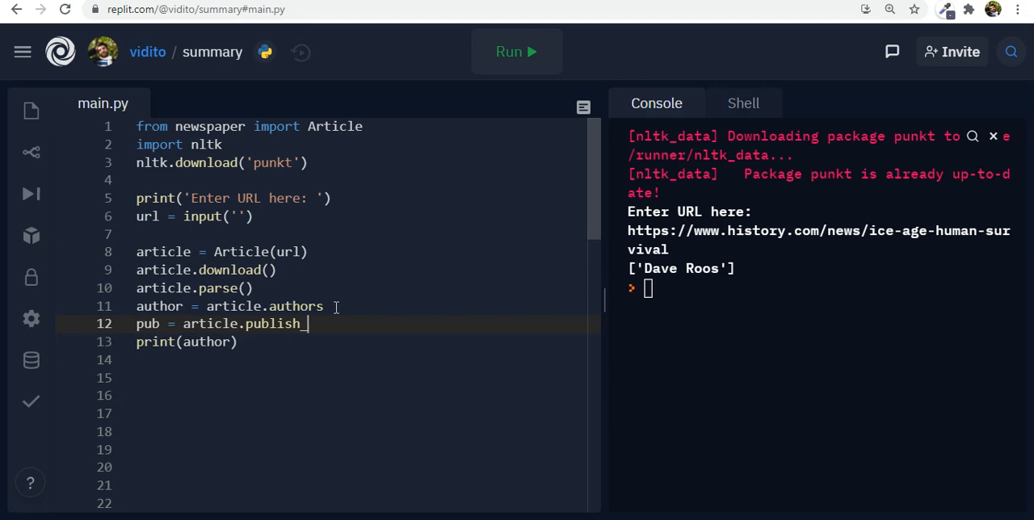
{"action": "type", "text": "date"}
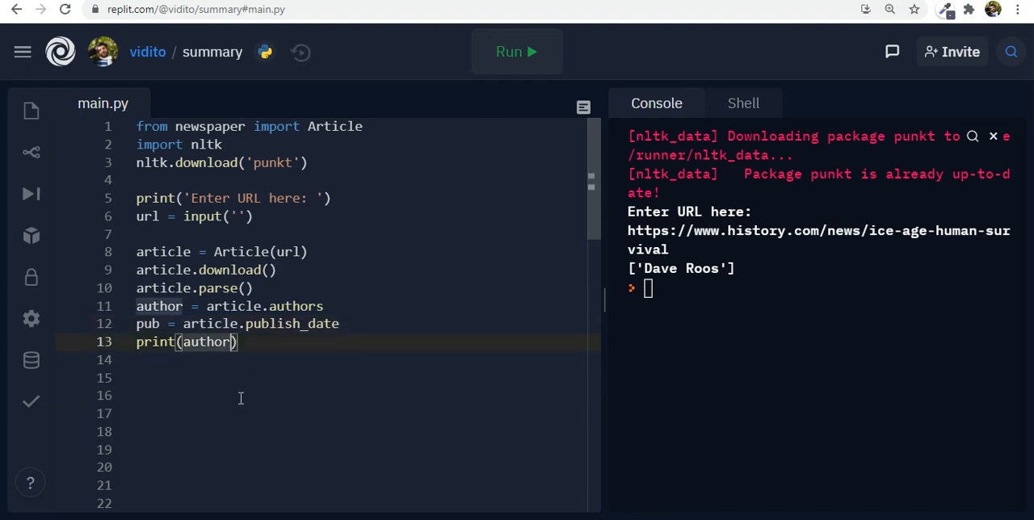
{"action": "type", "text": ", pub"}
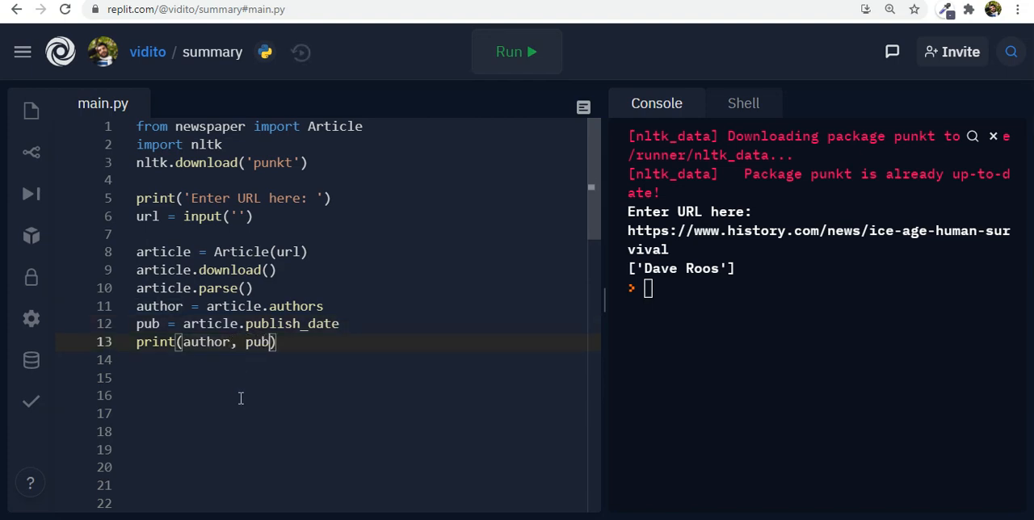
{"action": "left_click", "coordinate": [516, 52]}
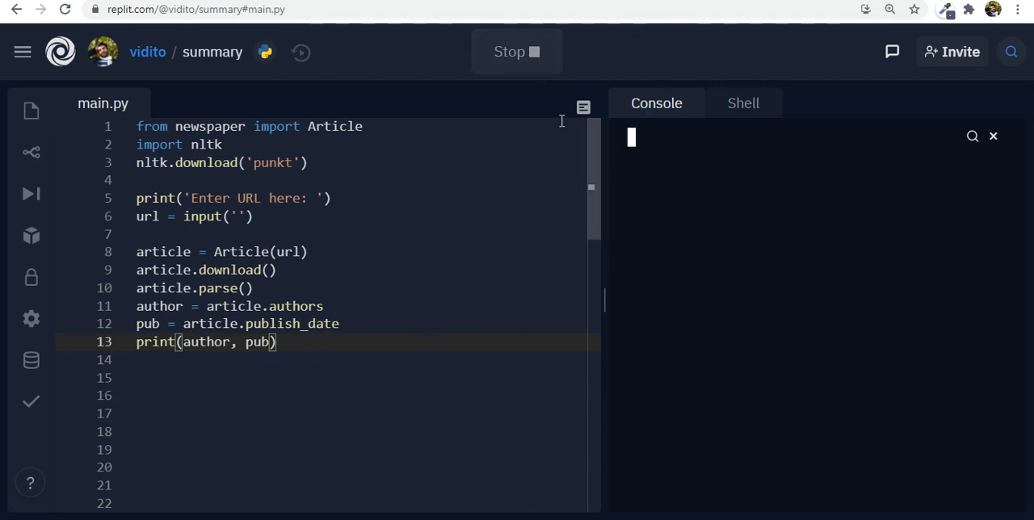
{"action": "mouse_move", "coordinate": [709, 178]}
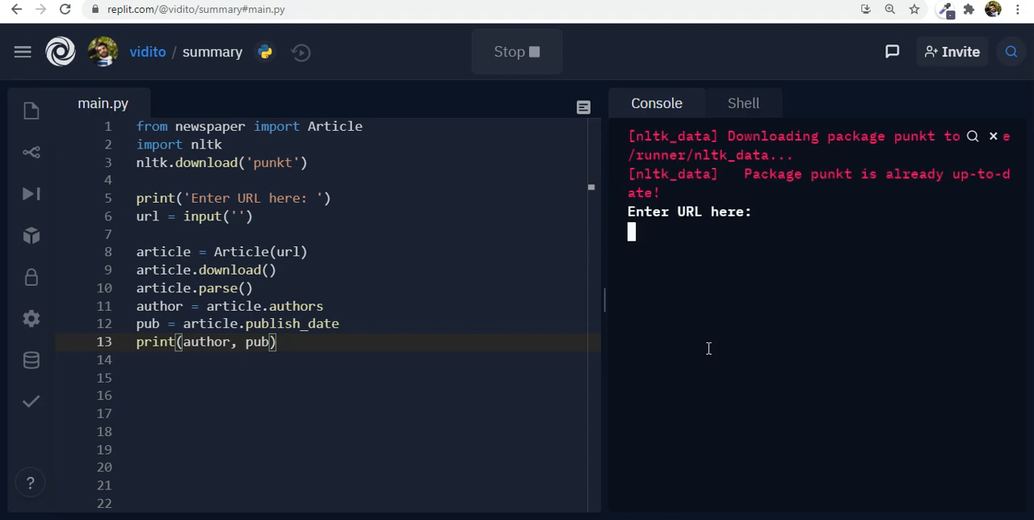
{"action": "type", "text": "https://www.history.com/news/ice-age-human-survival"}
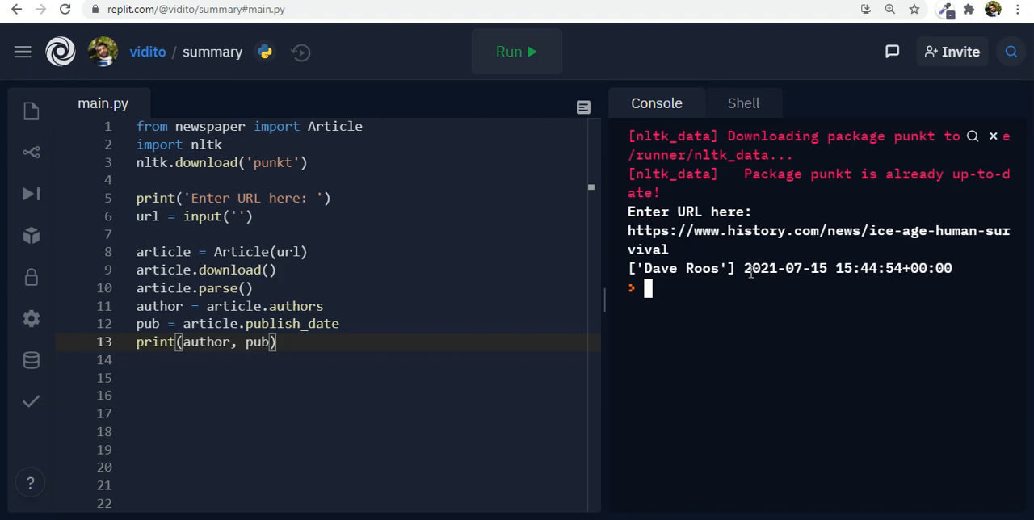
{"action": "left_click_drag", "start_coordinate": [743, 268], "coordinate": [952, 268]}
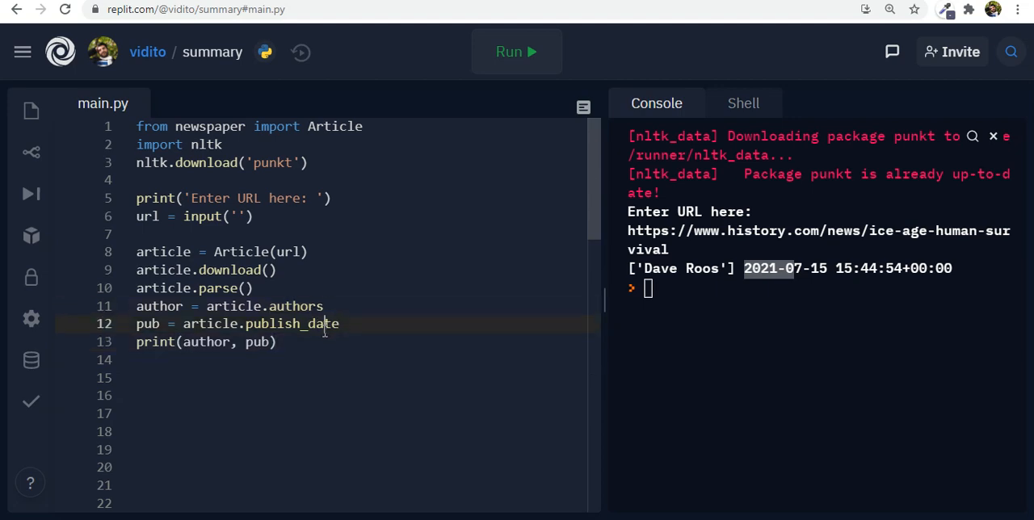
{"action": "left_click", "coordinate": [278, 343]}
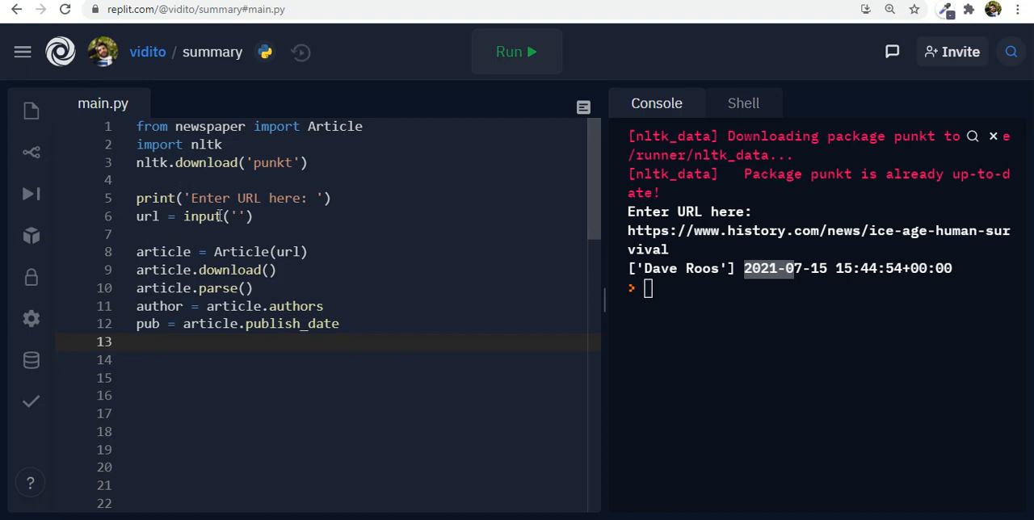
{"action": "mouse_move", "coordinate": [297, 365]}
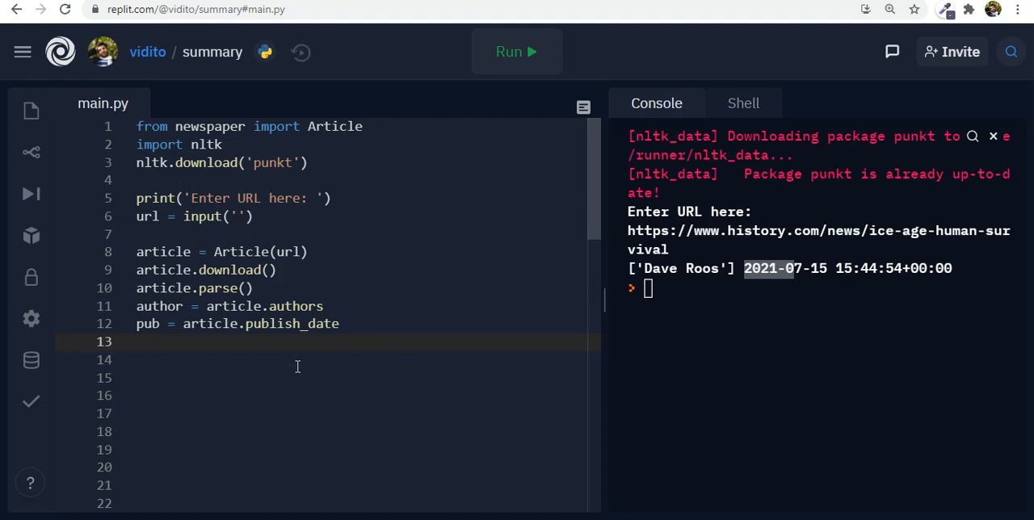
Replace the print line with a call to article.nlp()
{"action": "type", "text": "articl"}
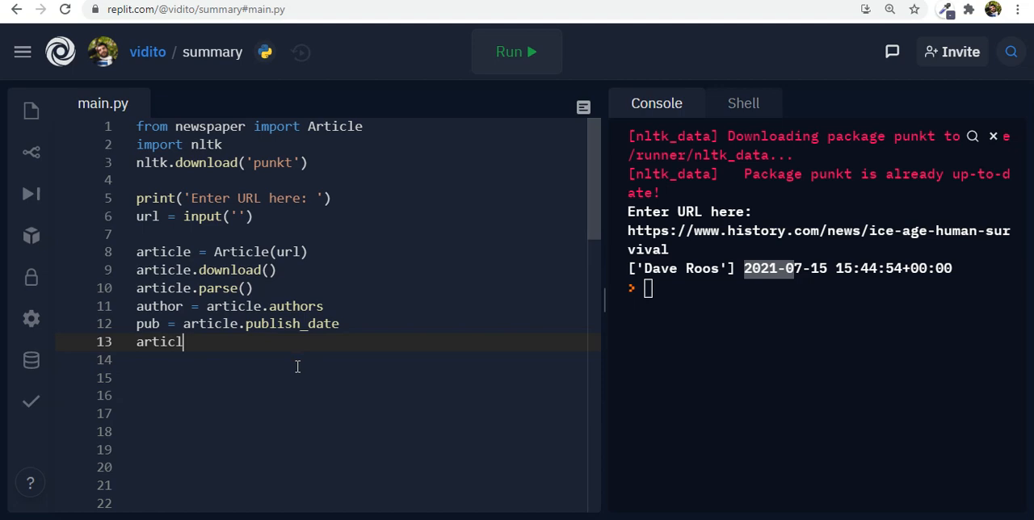
{"action": "type", "text": "e.nlp"}
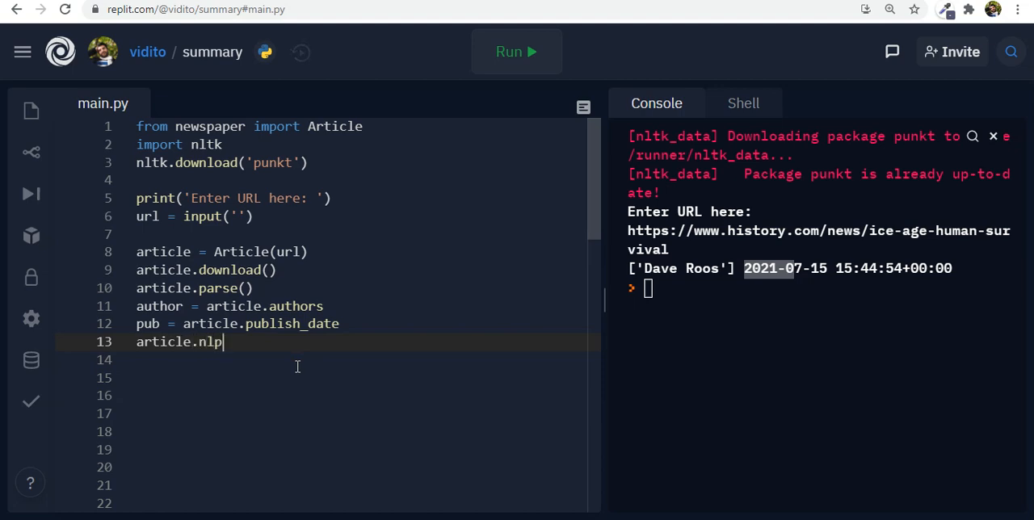
{"action": "type", "text": "()"}
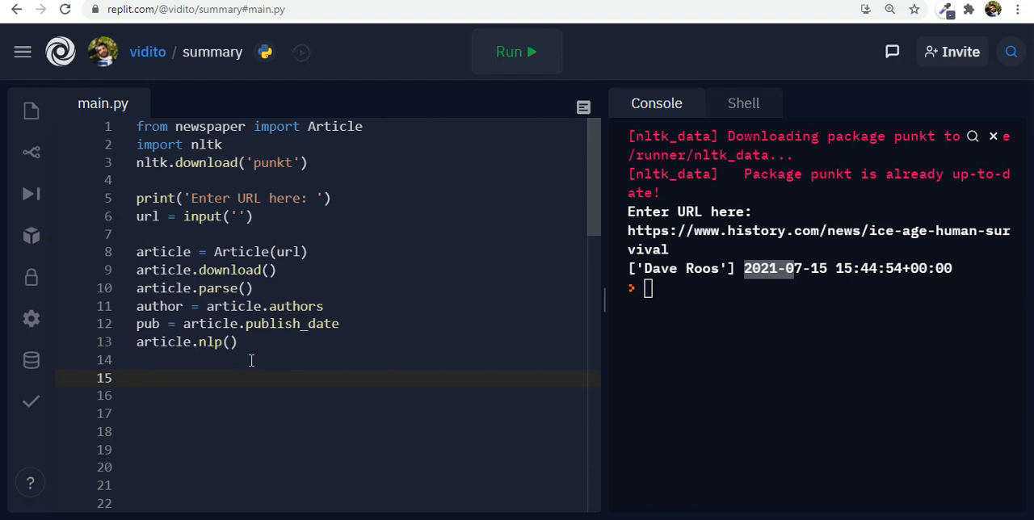
Store article.keywords in keywords and article.summary in summary
{"action": "type", "text": "keyw"}
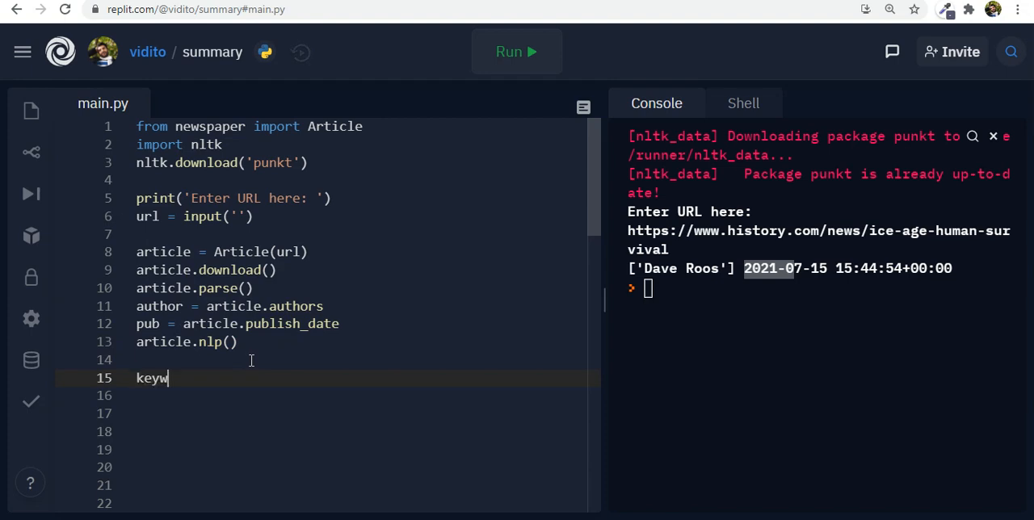
{"action": "type", "text": "ords ="}
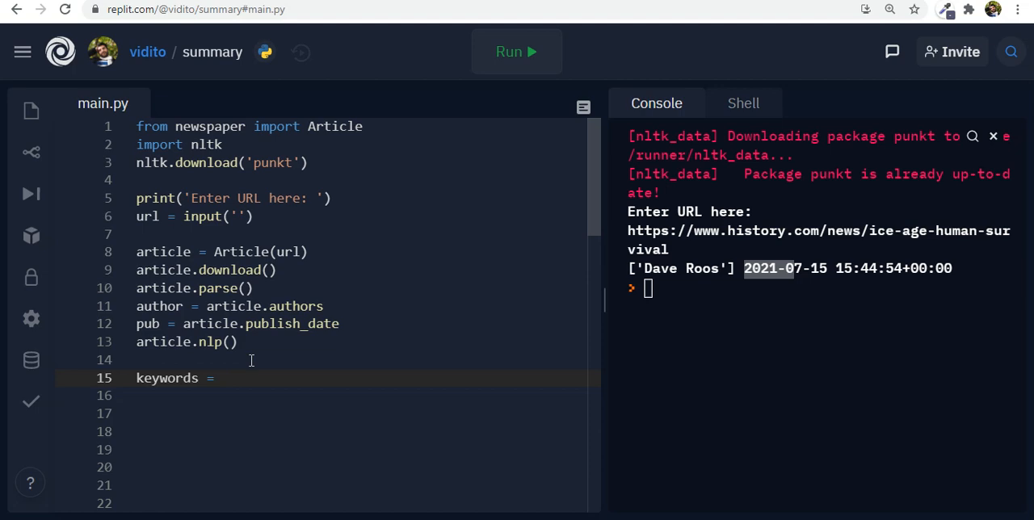
{"action": "type", "text": "article"}
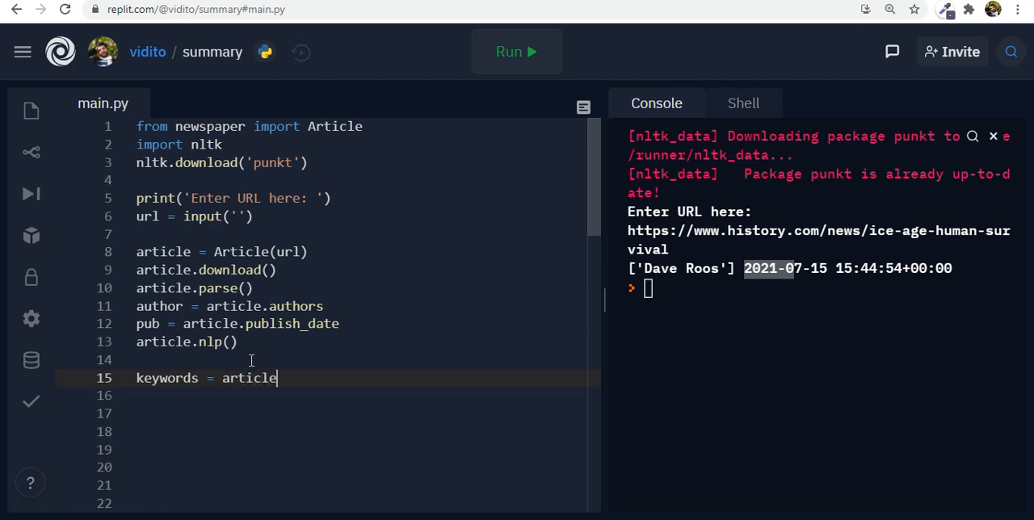
{"action": "type", "text": ".keywo"}
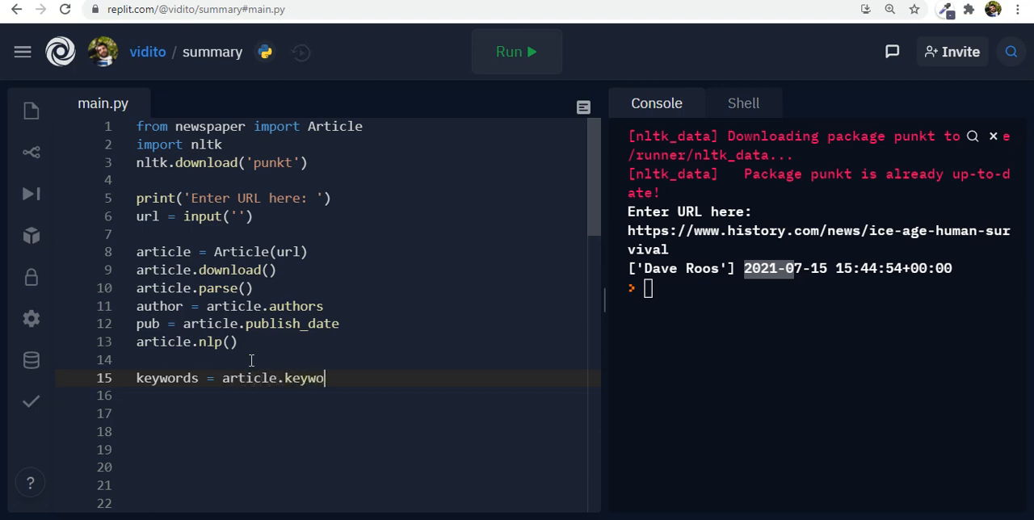
{"action": "type", "text": "rds"}
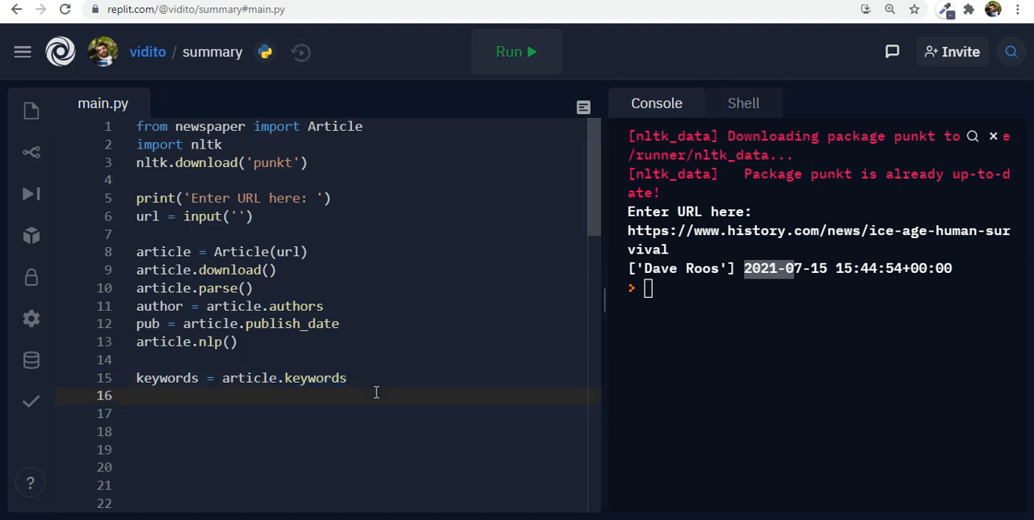
{"action": "type", "text": "summa"}
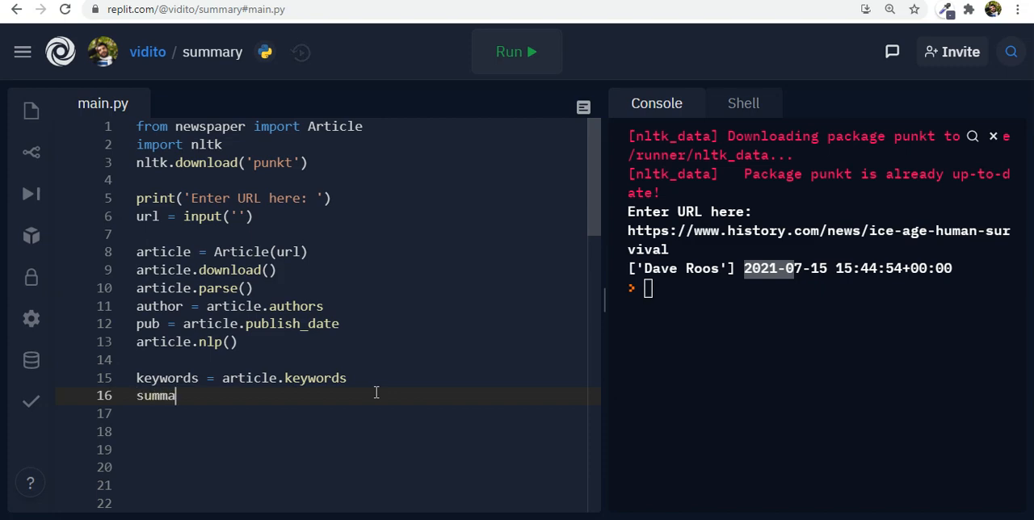
{"action": "type", "text": "ry = ar"}
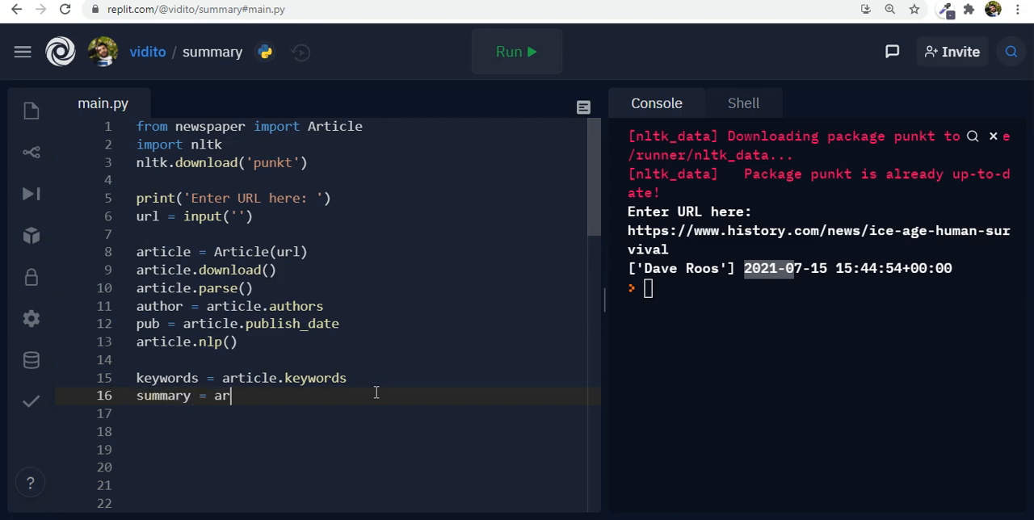
{"action": "type", "text": "ticle.s"}
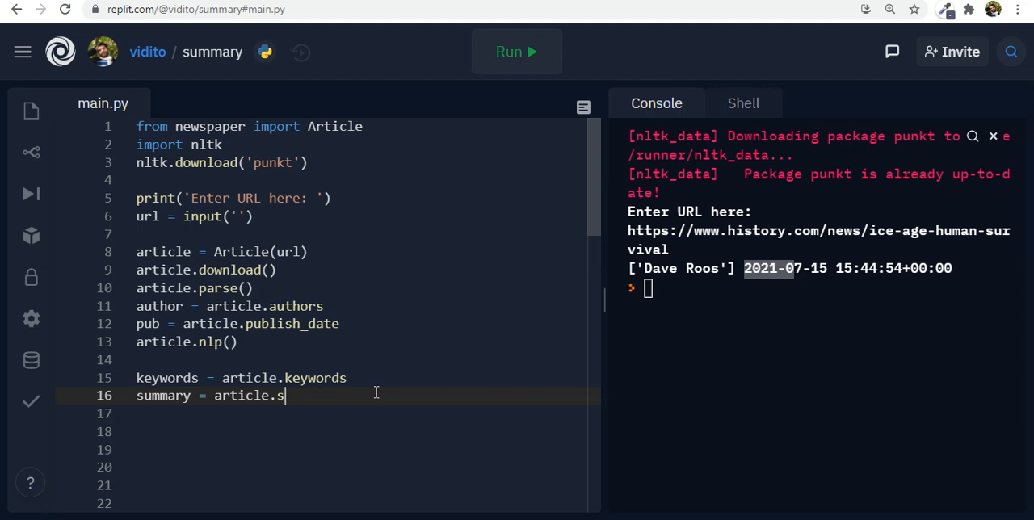
{"action": "type", "text": "ummary"}
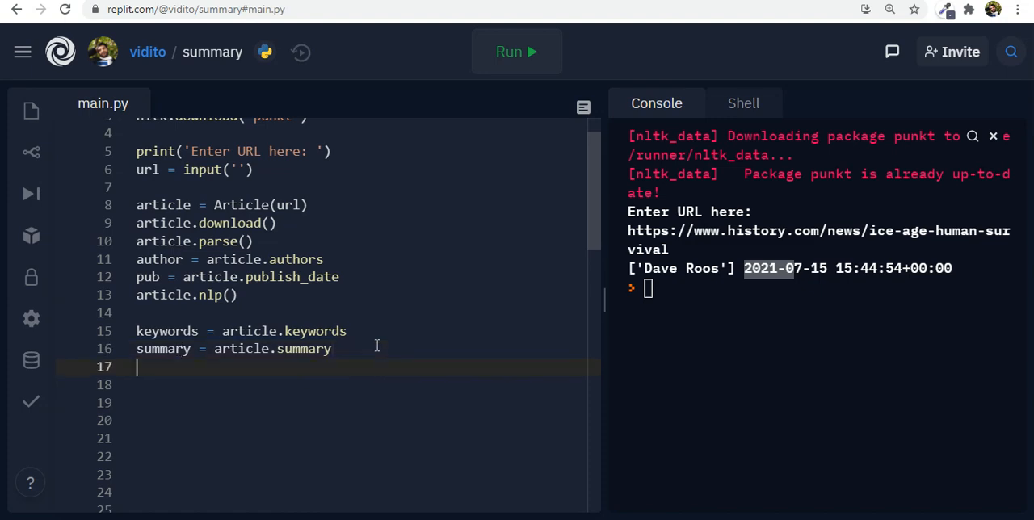
{"action": "mouse_move", "coordinate": [337, 321]}
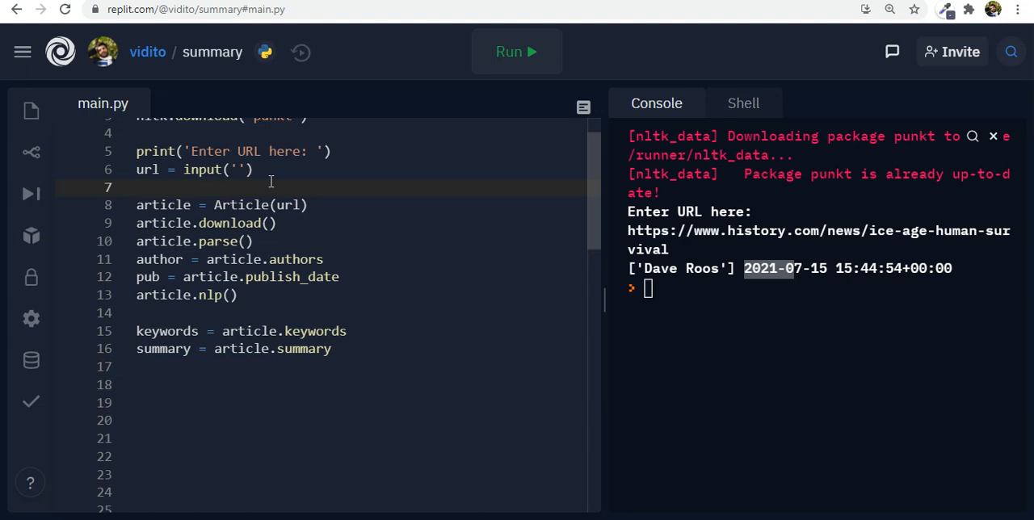
Add a print of a plus-sign separator line after the URL input
{"action": "type", "text": "print"}
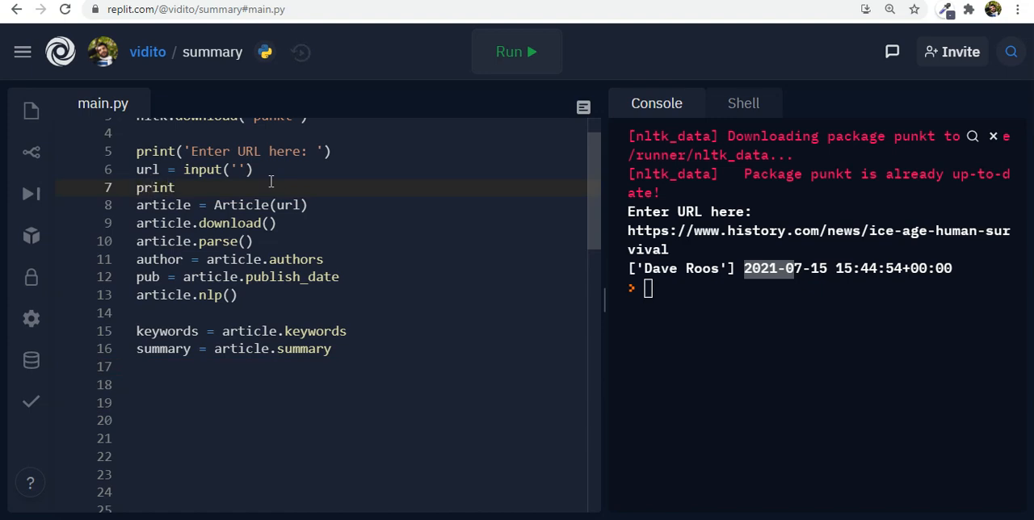
{"action": "type", "text": "()"}
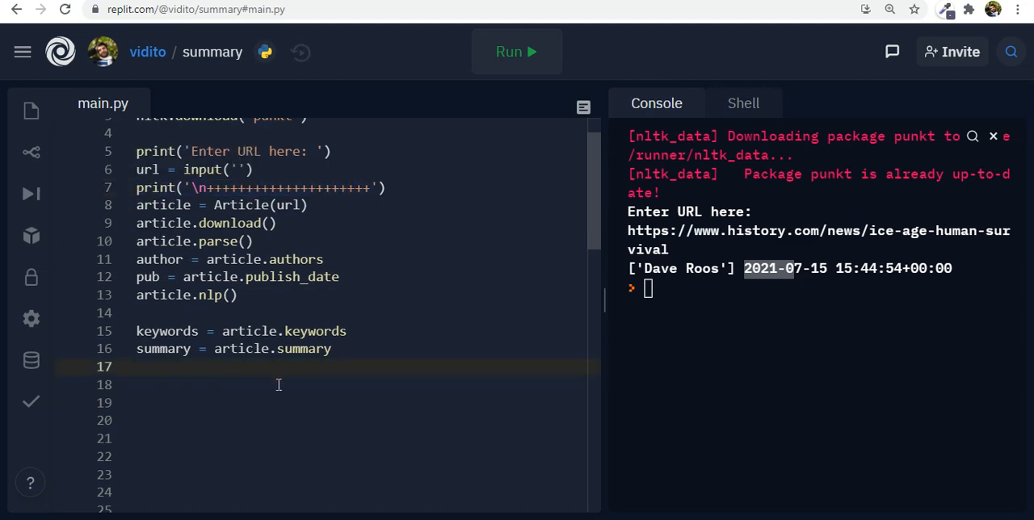
{"action": "left_click", "coordinate": [369, 187]}
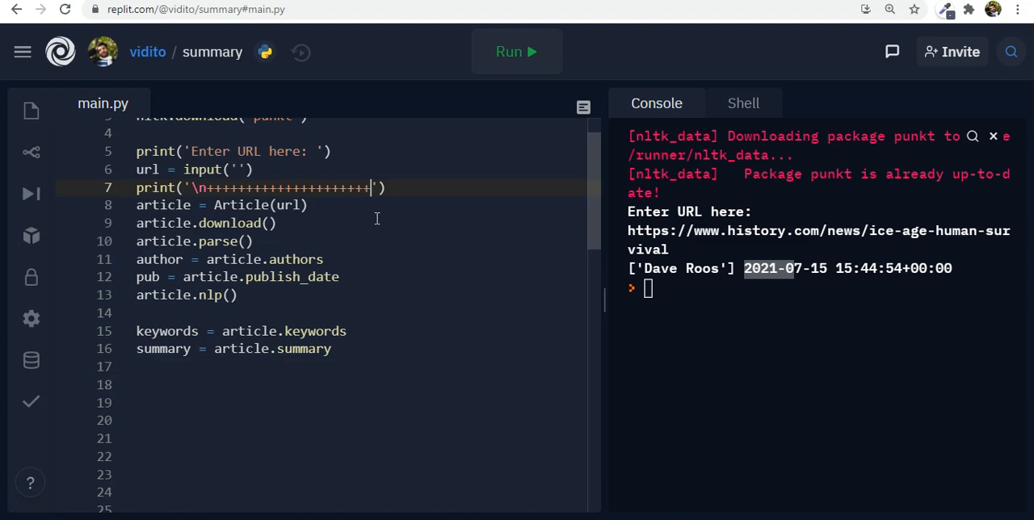
{"action": "type", "text": "\\n"}
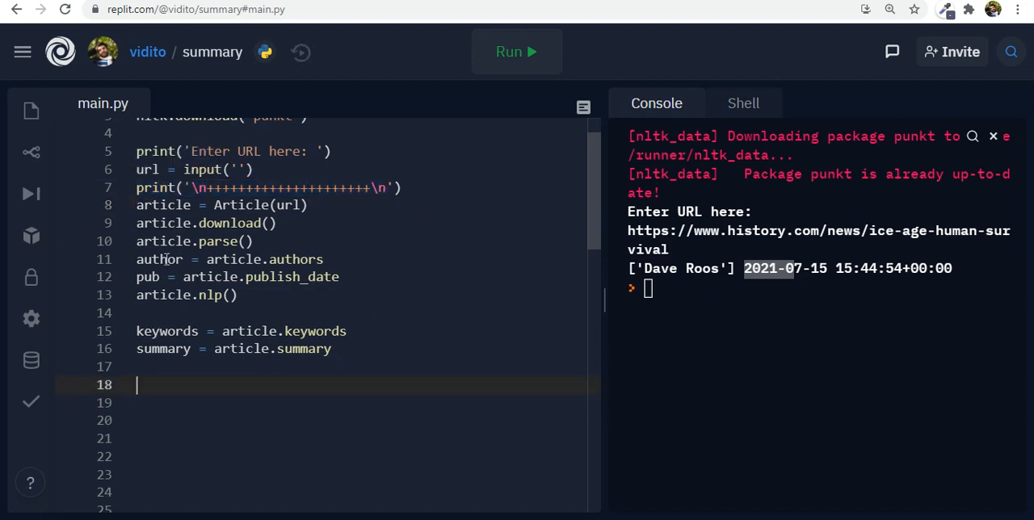
Remove the pub = article.publish_date line and start a new line below the summary assignment
{"action": "left_click", "coordinate": [239, 276]}
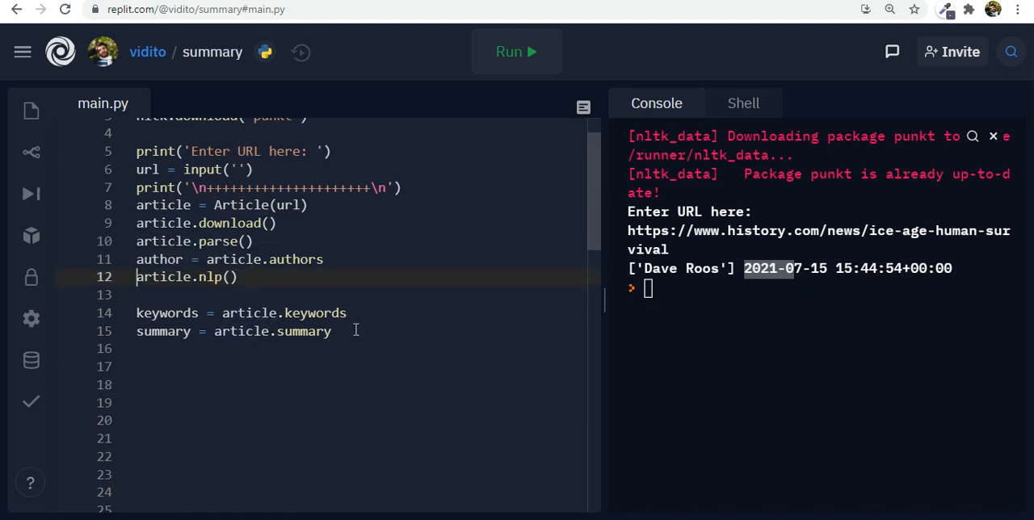
{"action": "mouse_move", "coordinate": [205, 392]}
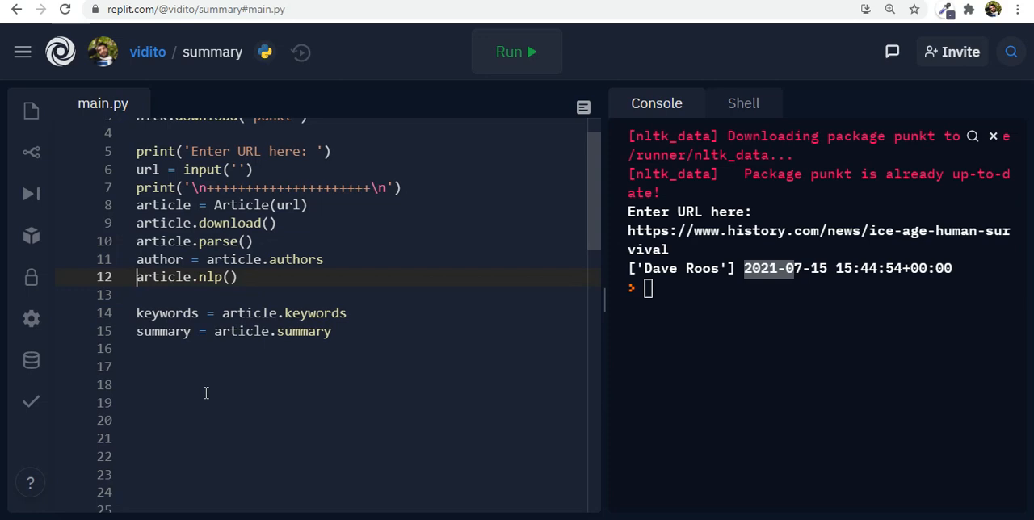
{"action": "left_click", "coordinate": [190, 367]}
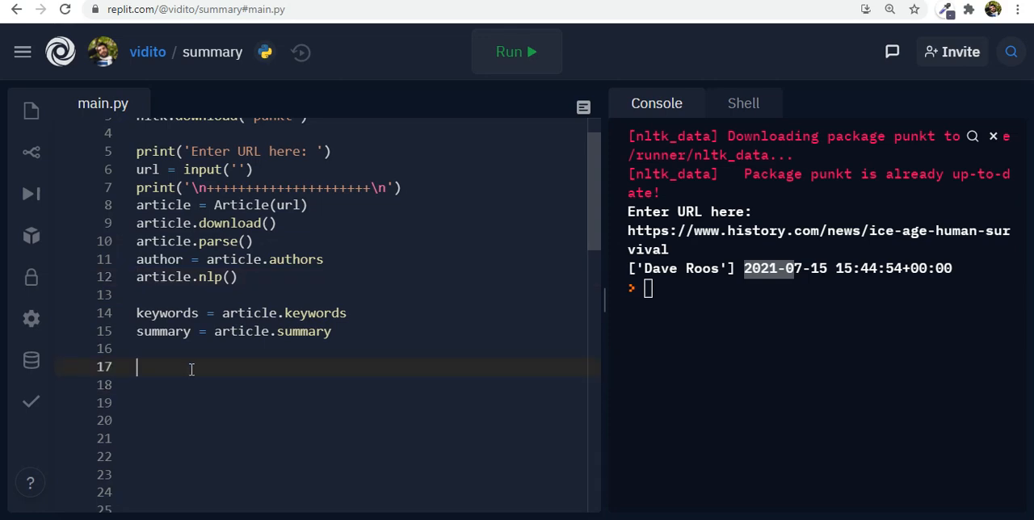
Print author, keywords and summary with a plus-sign separator line between each
{"action": "type", "text": "print"}
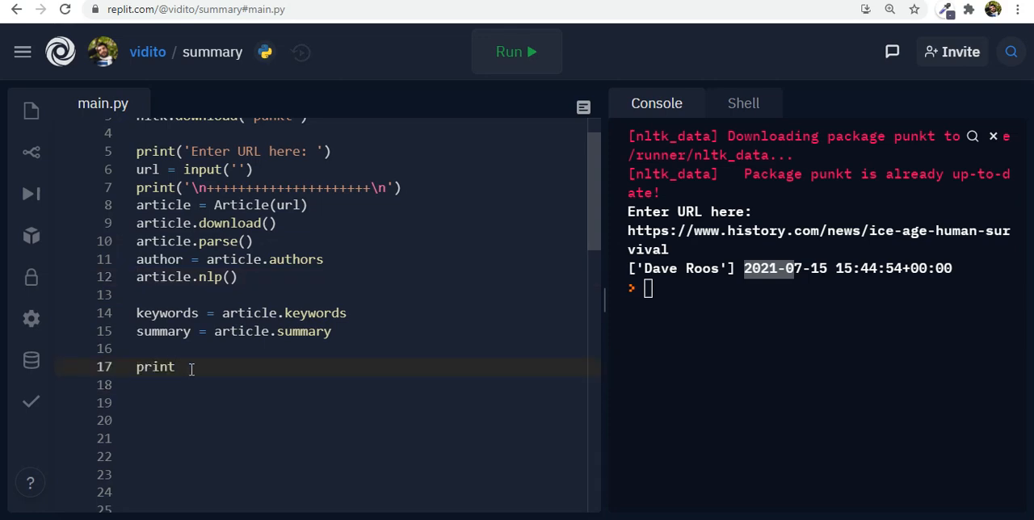
{"action": "type", "text": "(au"}
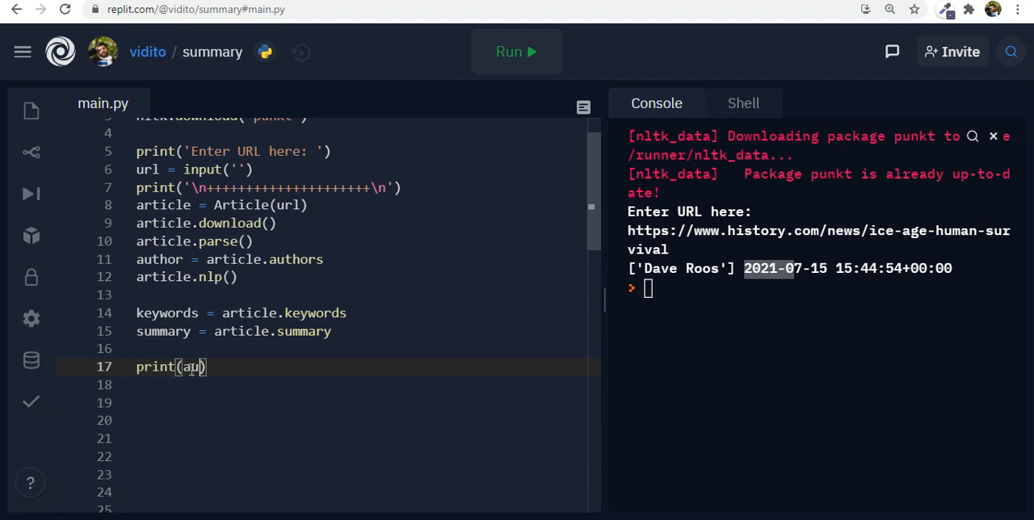
{"action": "type", "text": "thor"}
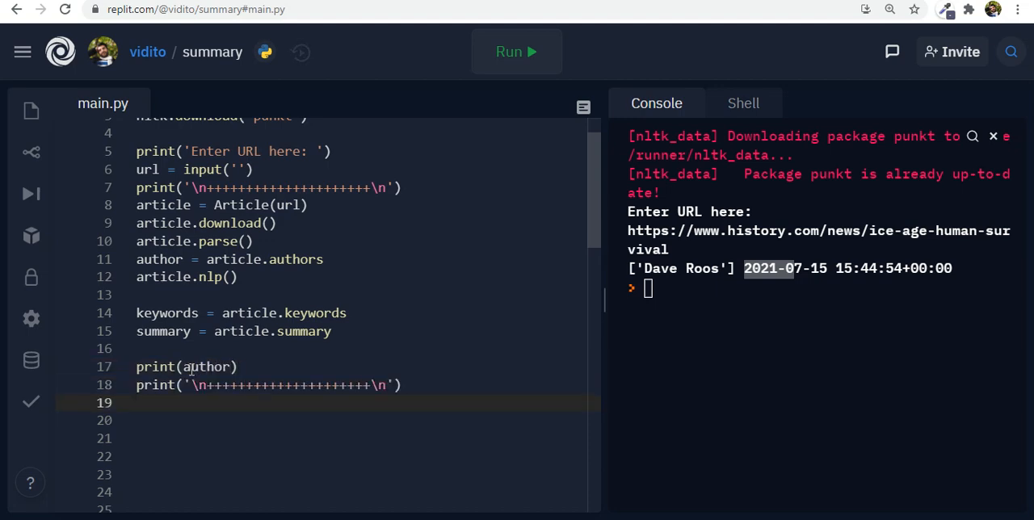
{"action": "type", "text": "prin"}
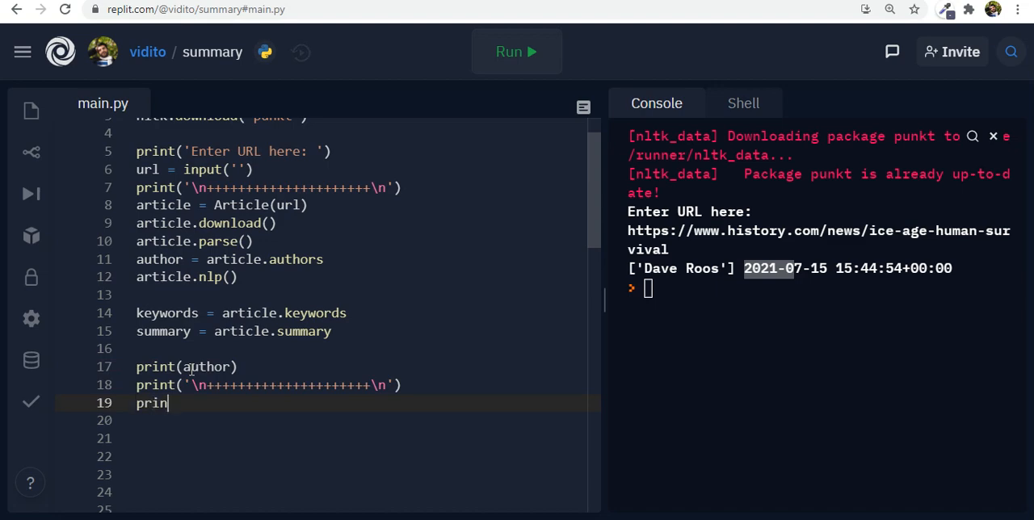
{"action": "type", "text": "t()"}
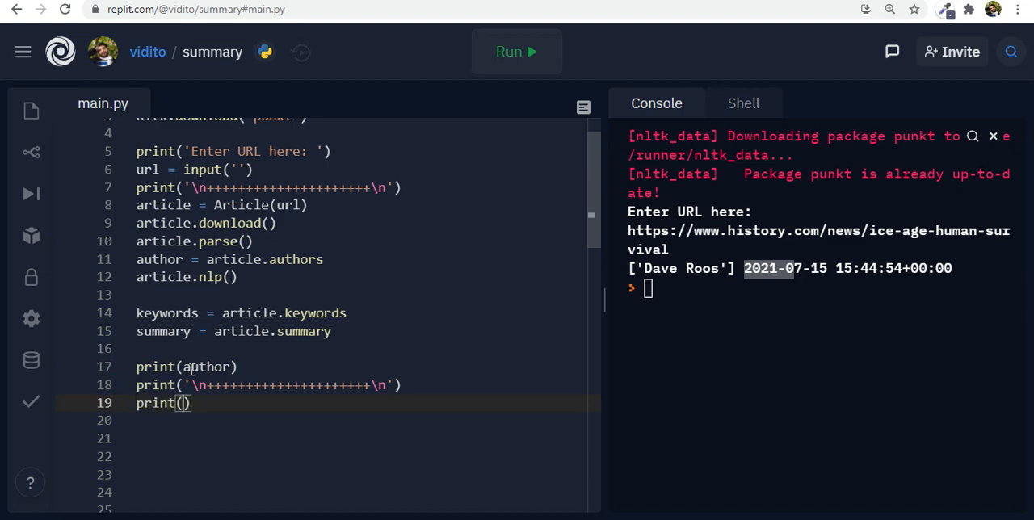
{"action": "type", "text": "keyw"}
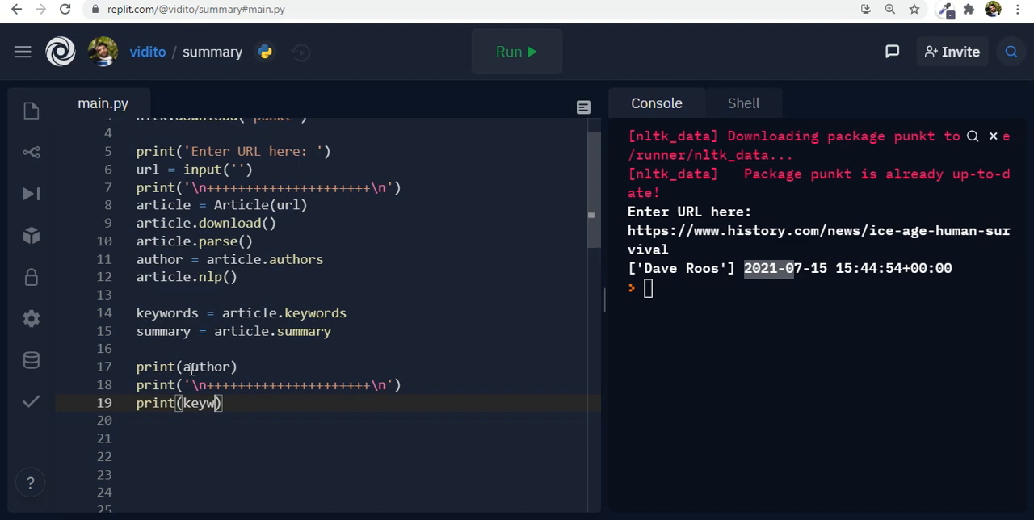
{"action": "type", "text": "ords"}
{"action": "left_click", "coordinate": [364, 438]}
{"action": "type", "text": "p"}
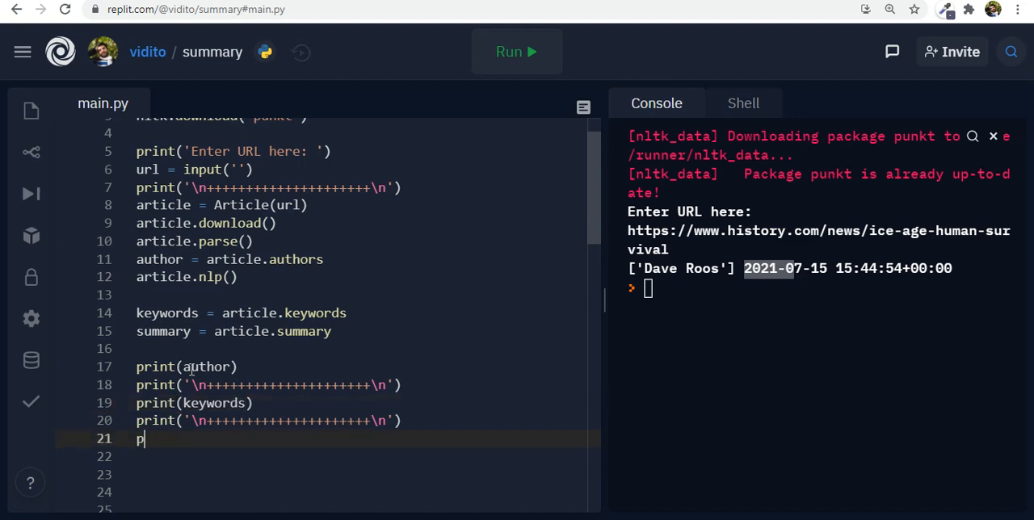
{"action": "type", "text": "rint(sum"}
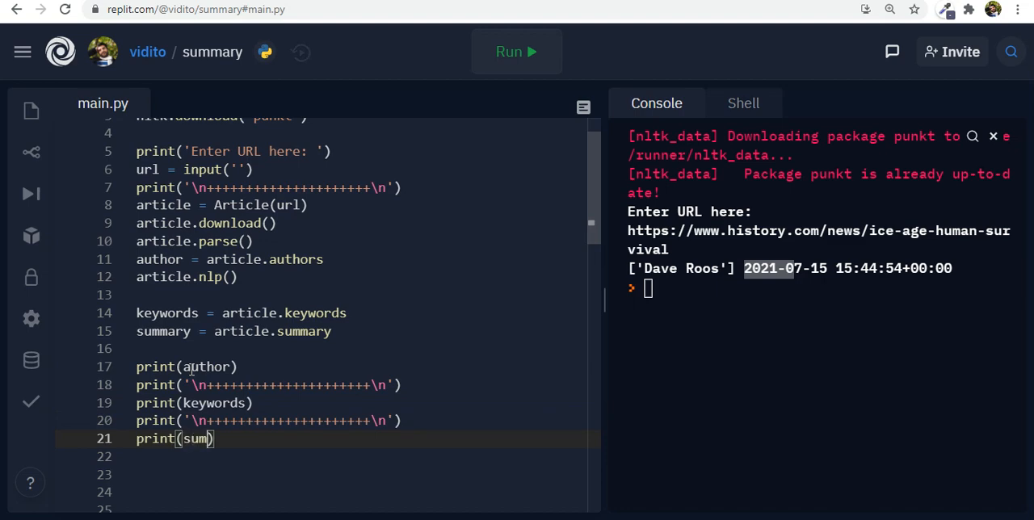
{"action": "type", "text": "mary"}
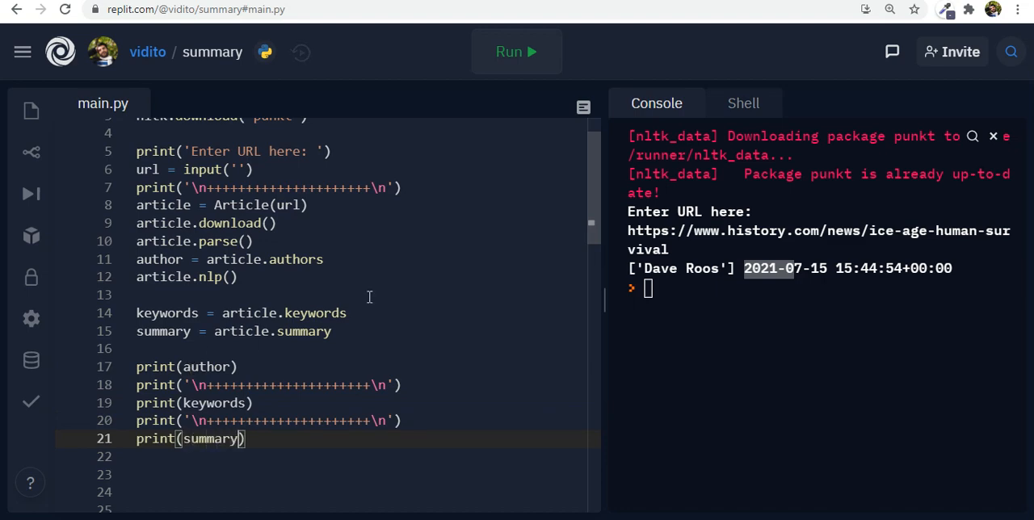
{"action": "mouse_move", "coordinate": [540, 73]}
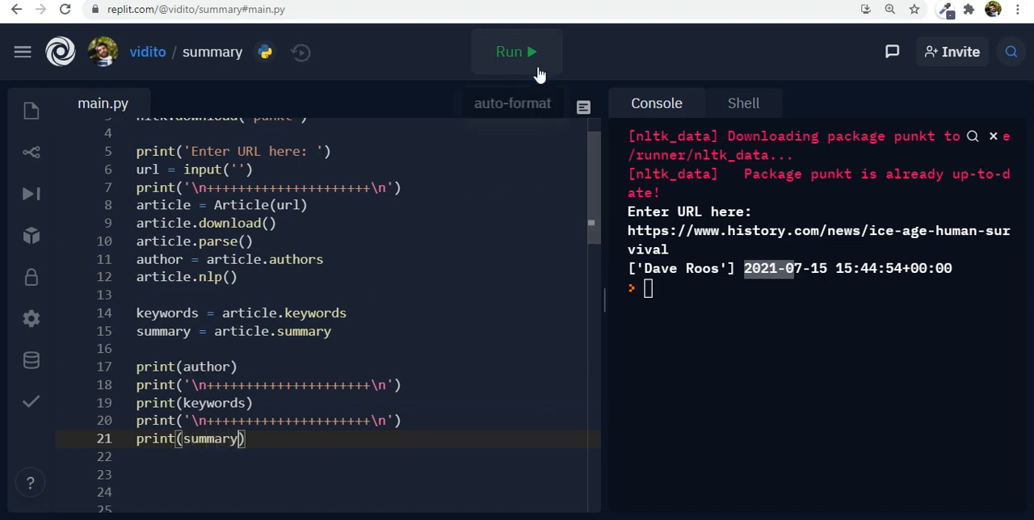
Run the script on the ice-age article URL and review the printed author, keywords and summary
{"action": "left_click", "coordinate": [518, 52]}
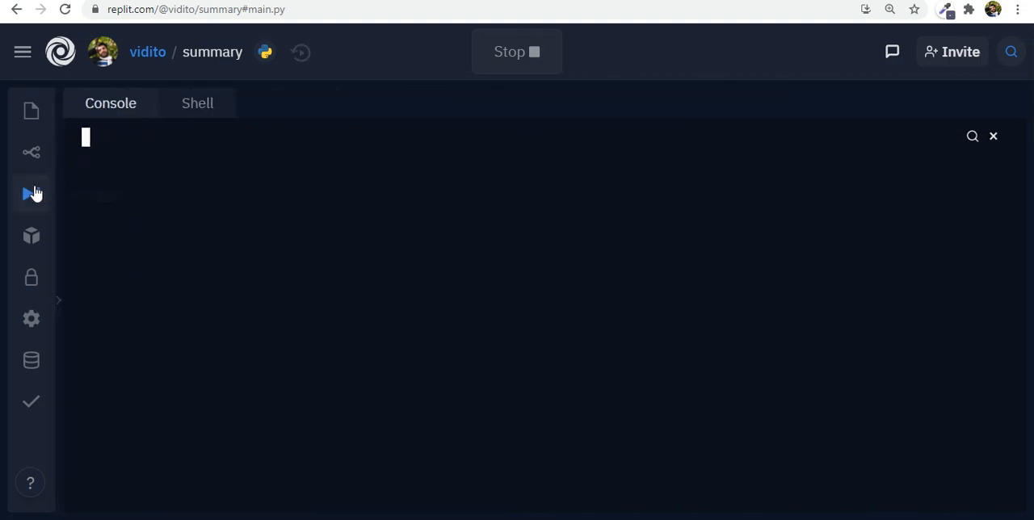
{"action": "left_click", "coordinate": [194, 10]}
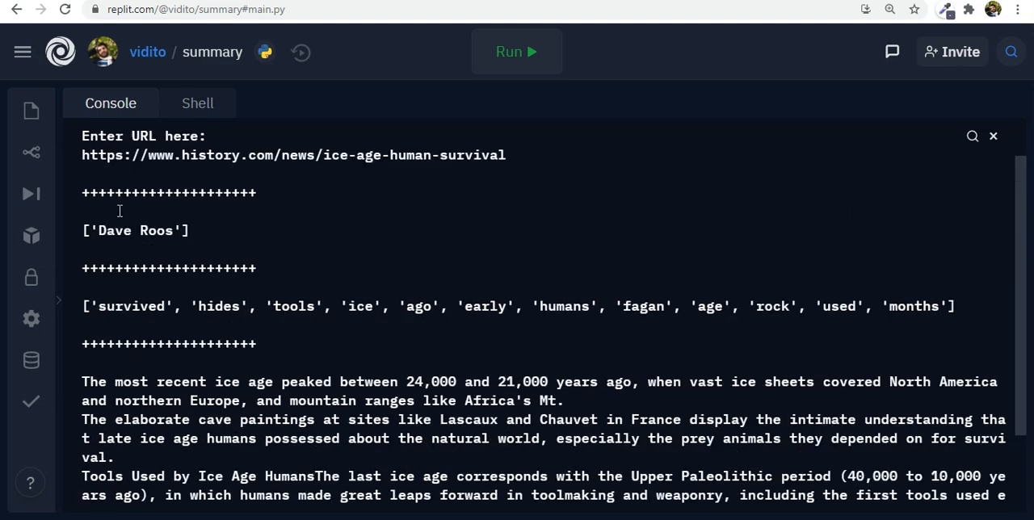
{"action": "mouse_move", "coordinate": [110, 314]}
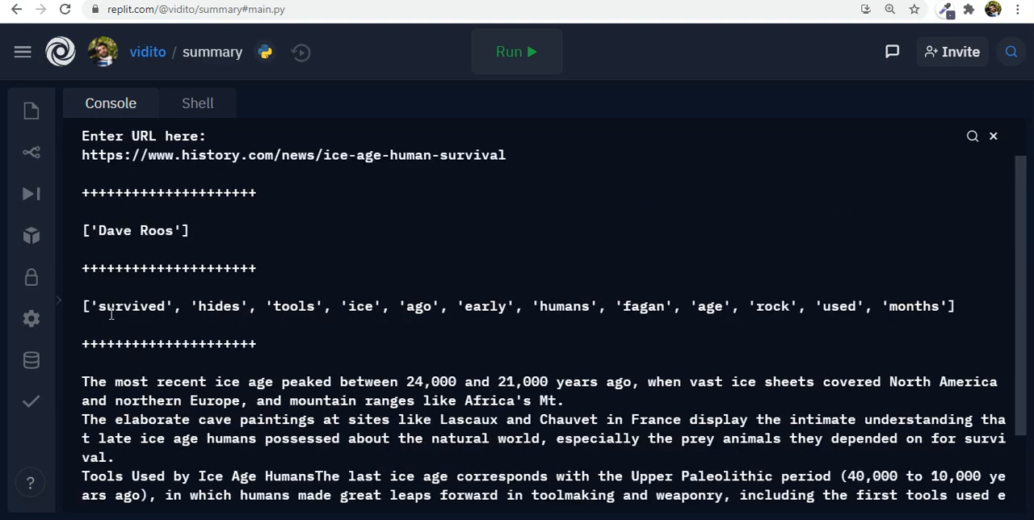
{"action": "scroll", "scroll_direction": "down", "scroll_amount": 3}
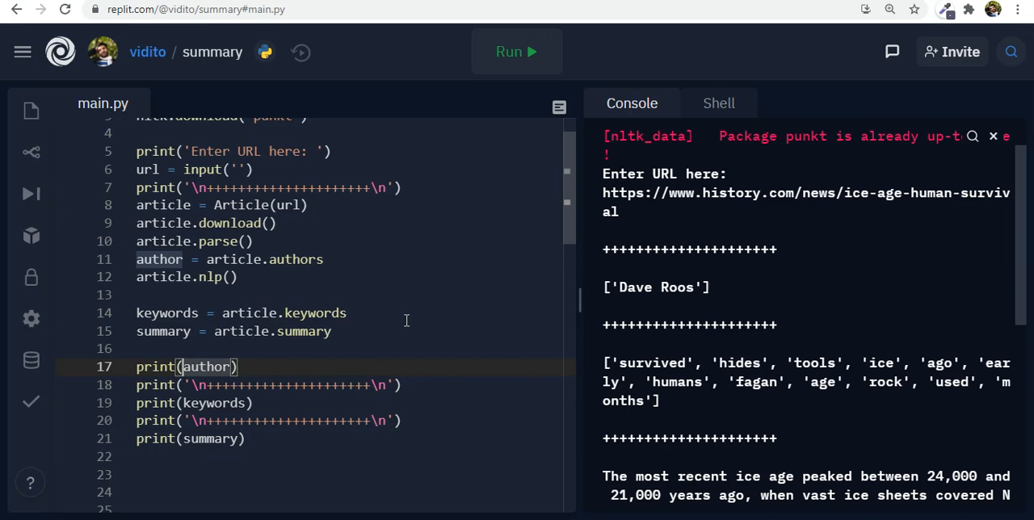
Label the print calls as "Author: ", "Keywords: " and "Summary: "
{"action": "type", "text": "Author: \""}
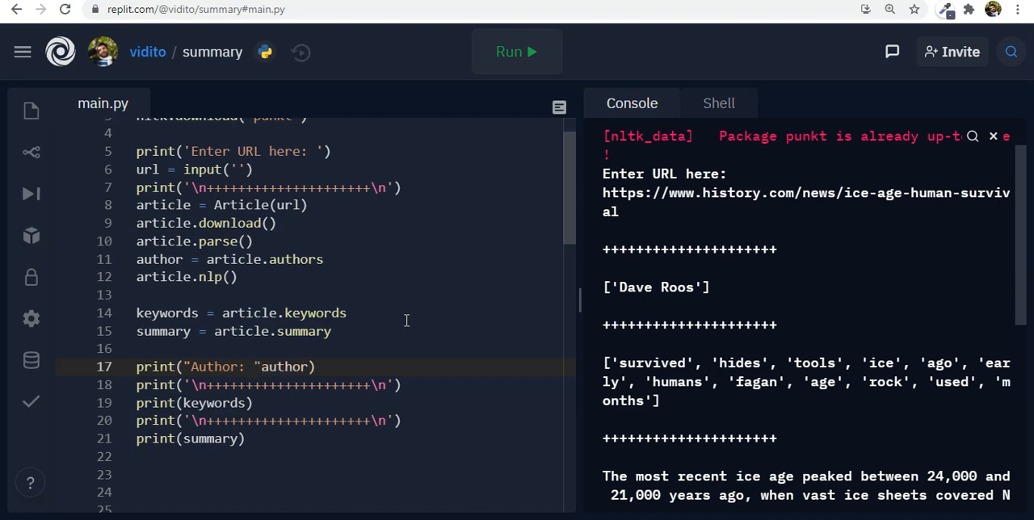
{"action": "type", "text": ","}
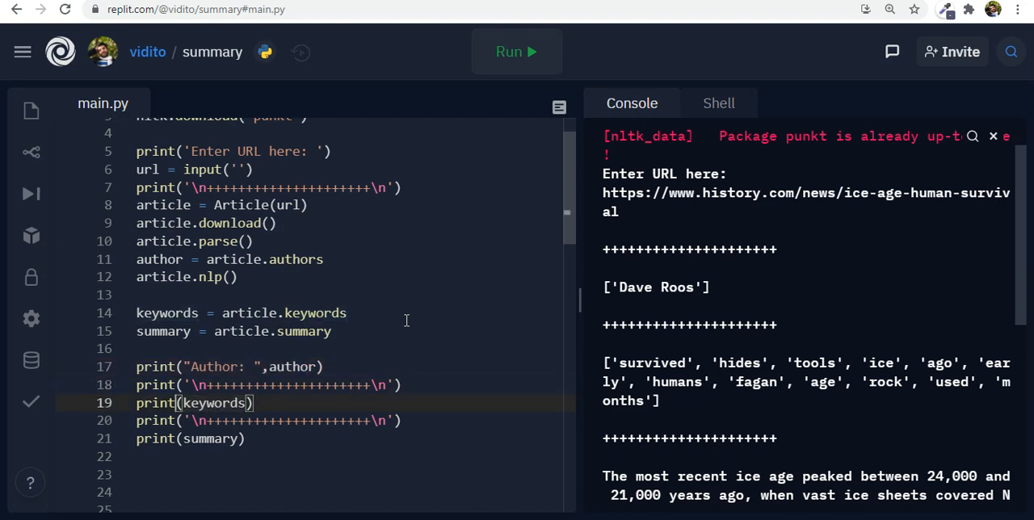
{"action": "type", "text": "Keywords: \","}
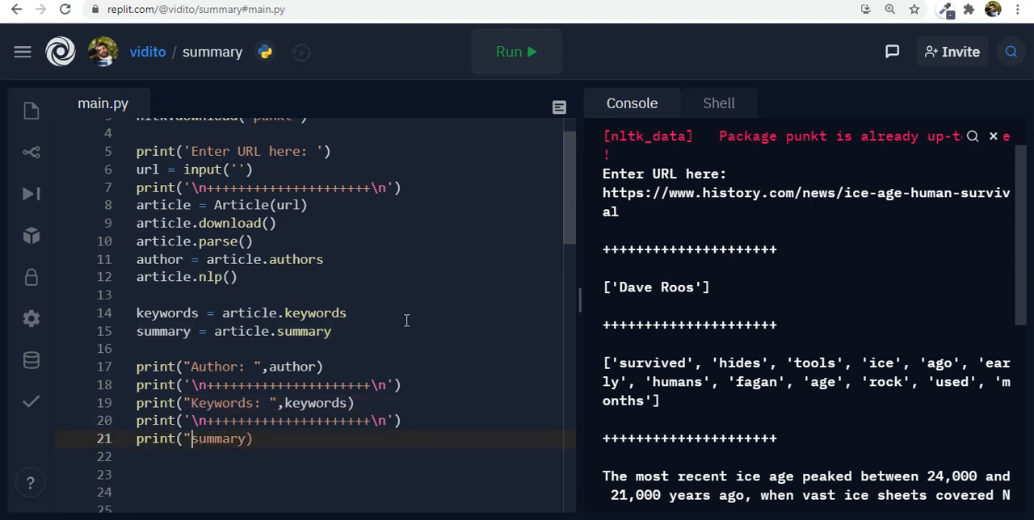
{"action": "type", "text": "Summary:"}
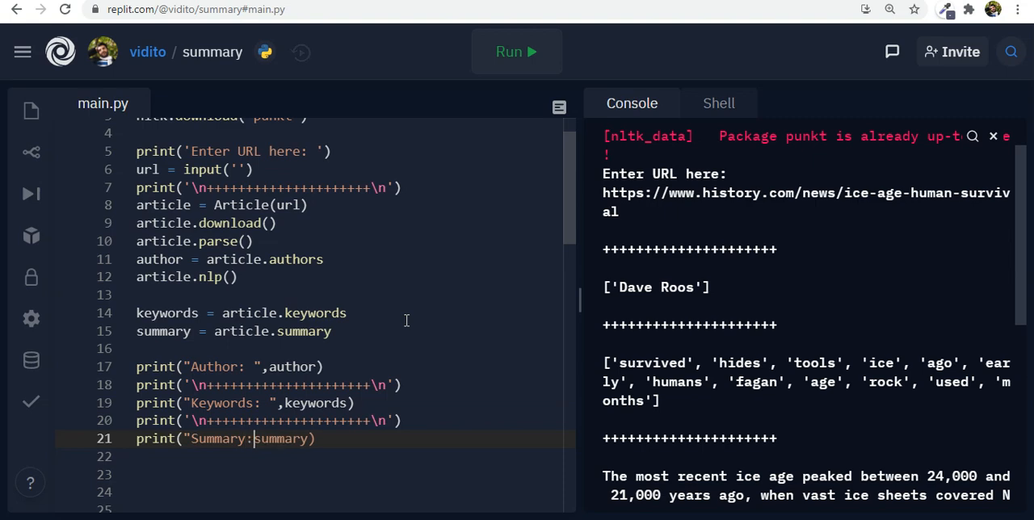
{"action": "type", "text": "\""}
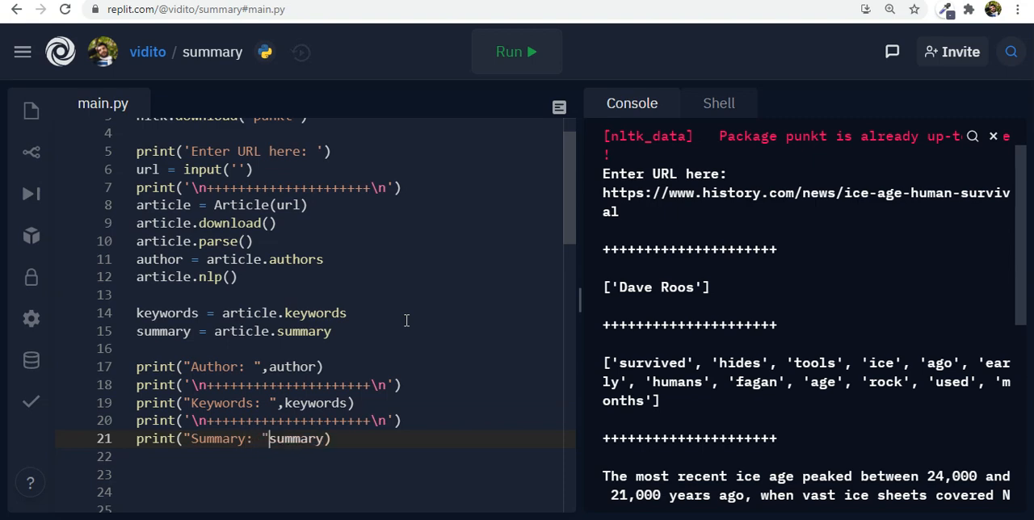
Run the labelled script and restart it with a fresh console
{"action": "left_click", "coordinate": [516, 52]}
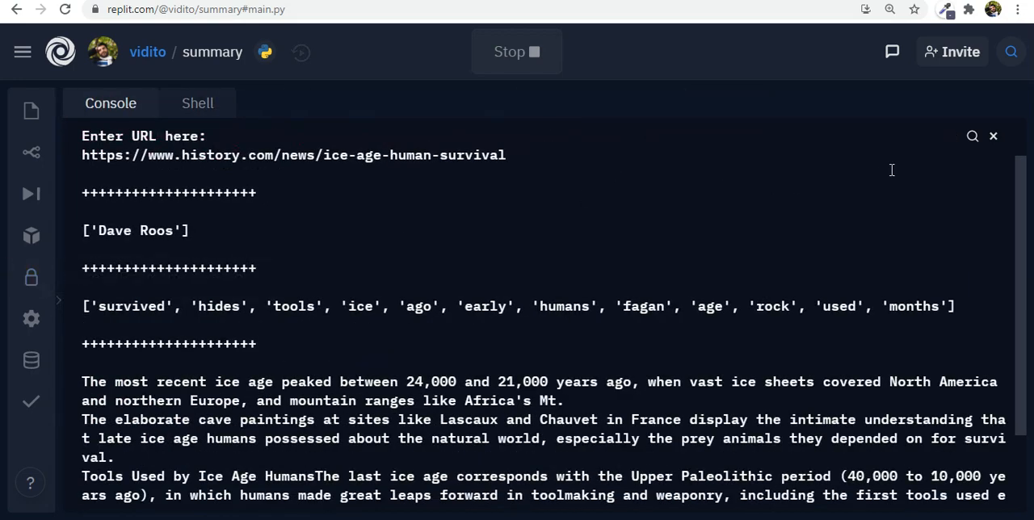
{"action": "left_click", "coordinate": [976, 162]}
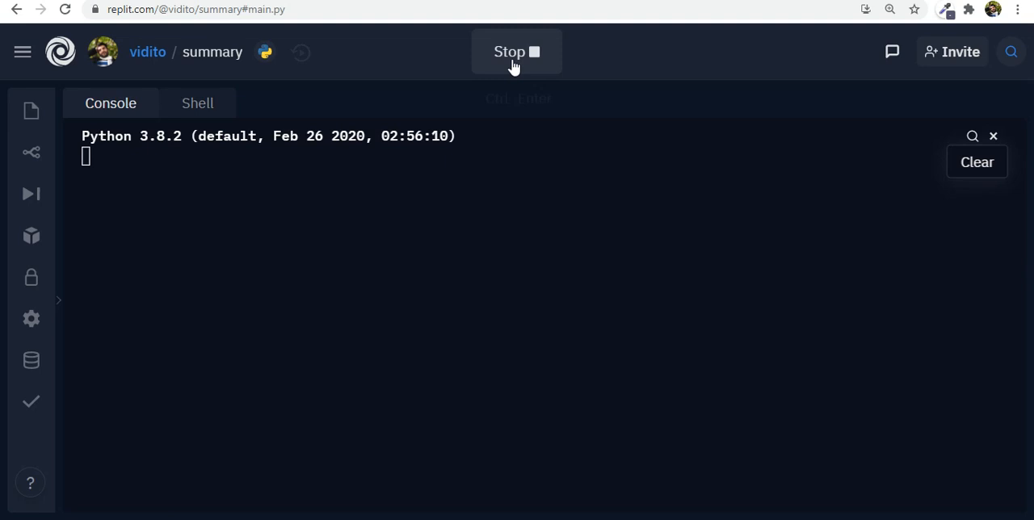
Rerun on the ice-age article URL, showing Author ['Dave Roos'], Keywords and Summary between separators
{"action": "left_click", "coordinate": [976, 162]}
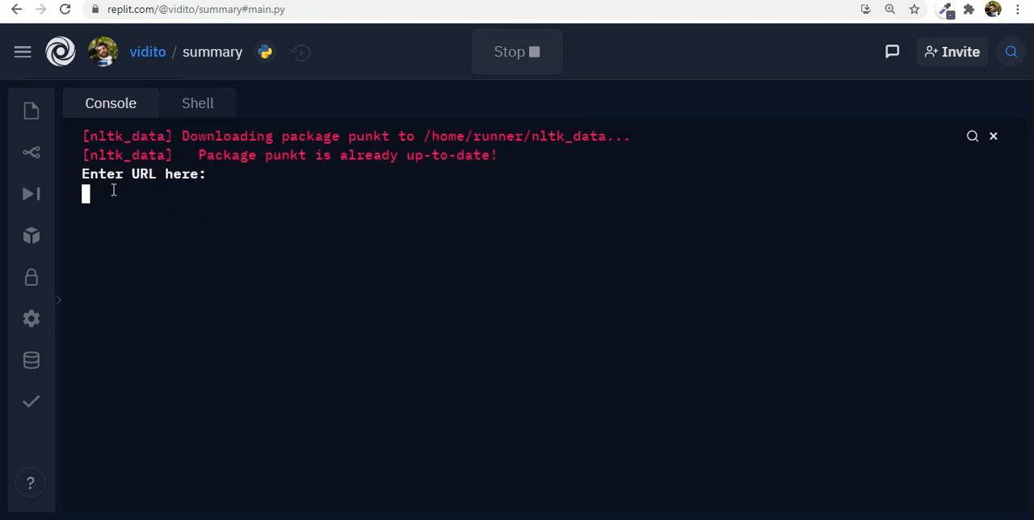
{"action": "type", "text": "https://www.history.com/news/ice-age-human-survival"}
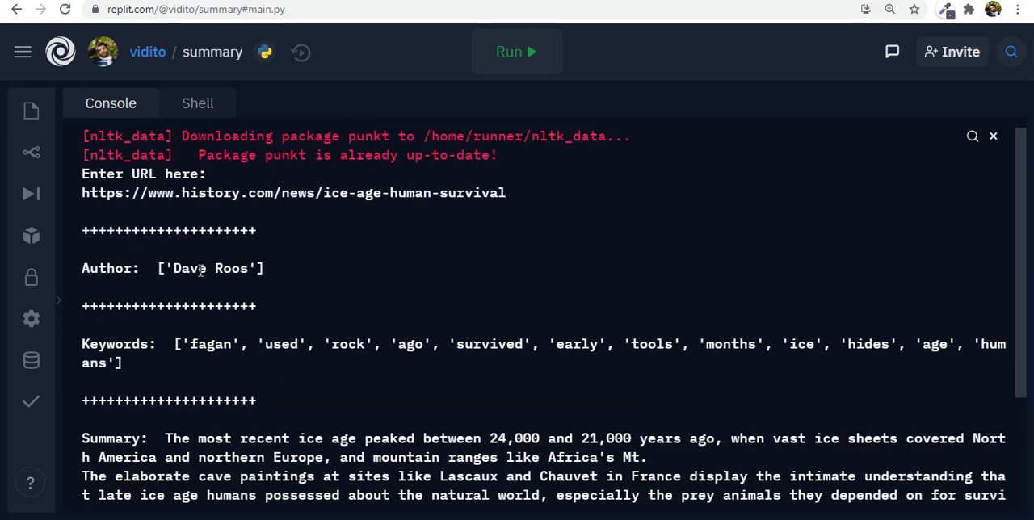
{"action": "scroll", "scroll_direction": "down", "scroll_amount": 3}
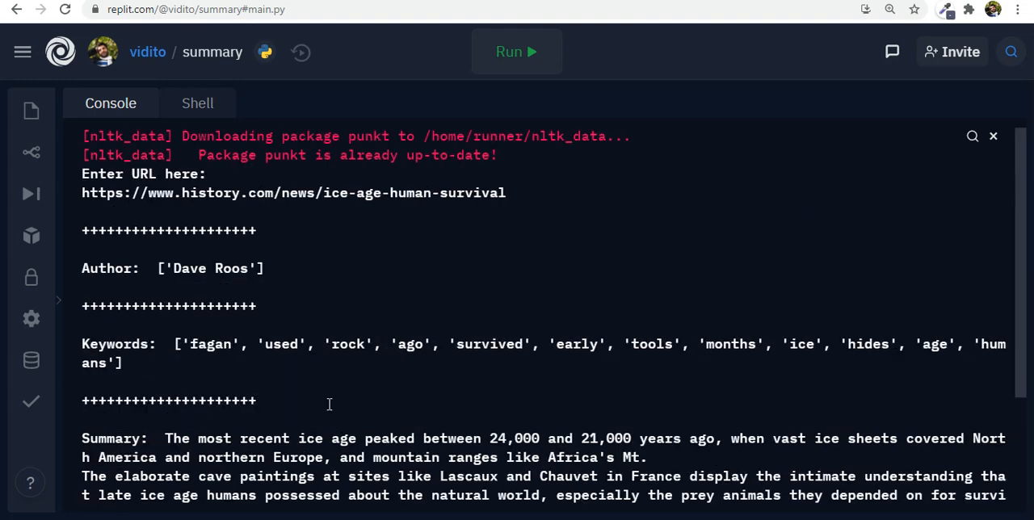
{"action": "mouse_move", "coordinate": [443, 257]}
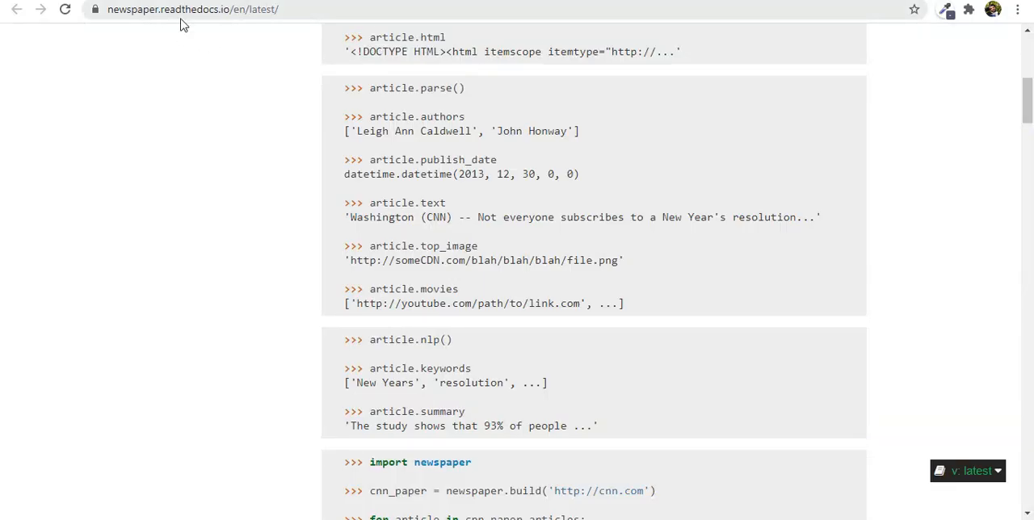
{"action": "scroll", "scroll_direction": "down", "scroll_amount": 3}
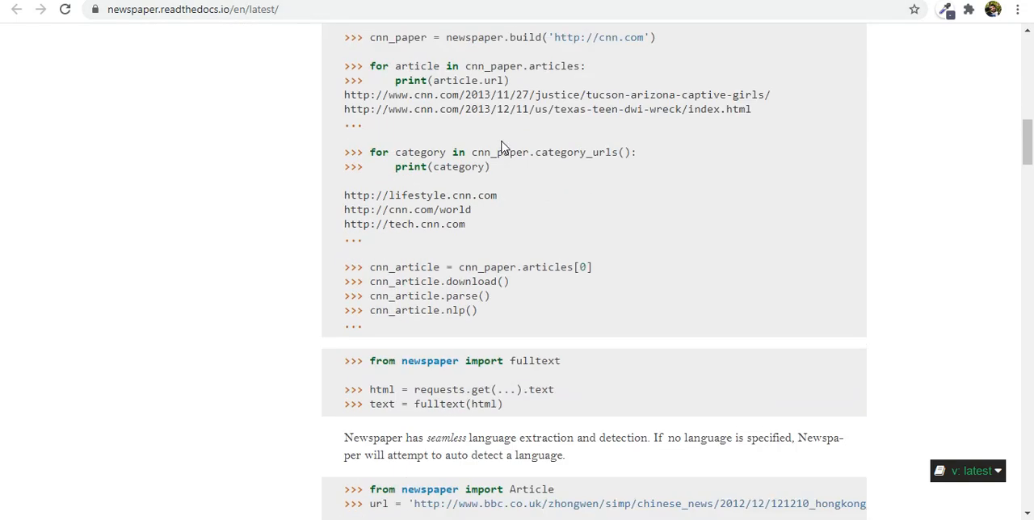